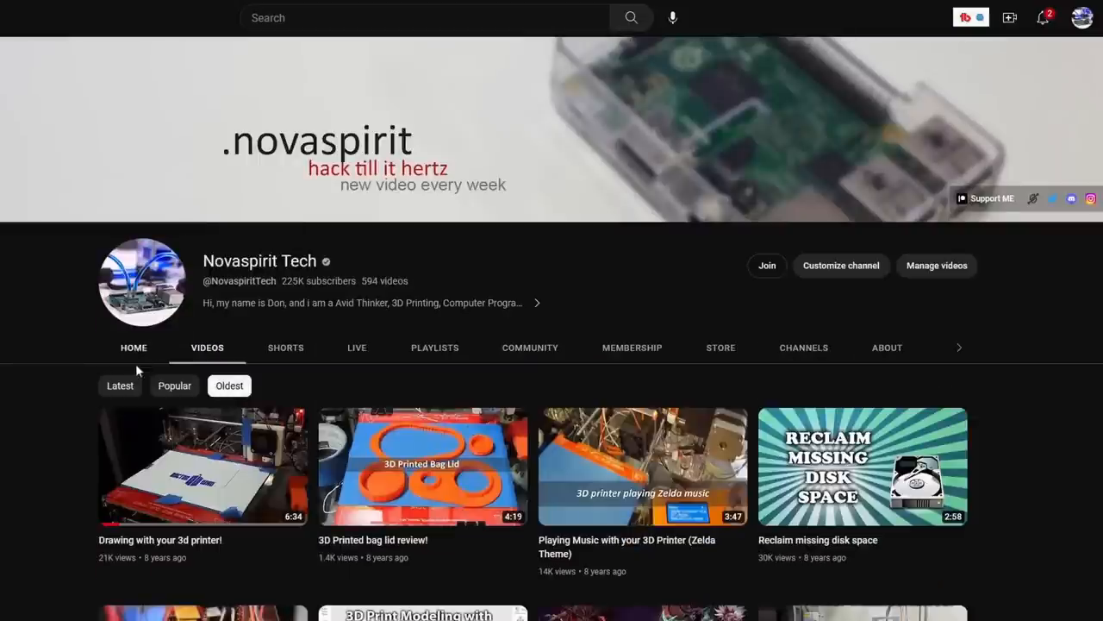
# Scroll the KIAUH README down to the Prerequisites and 'Download and use KIAUH' sections.
pyautogui.scroll(-3)
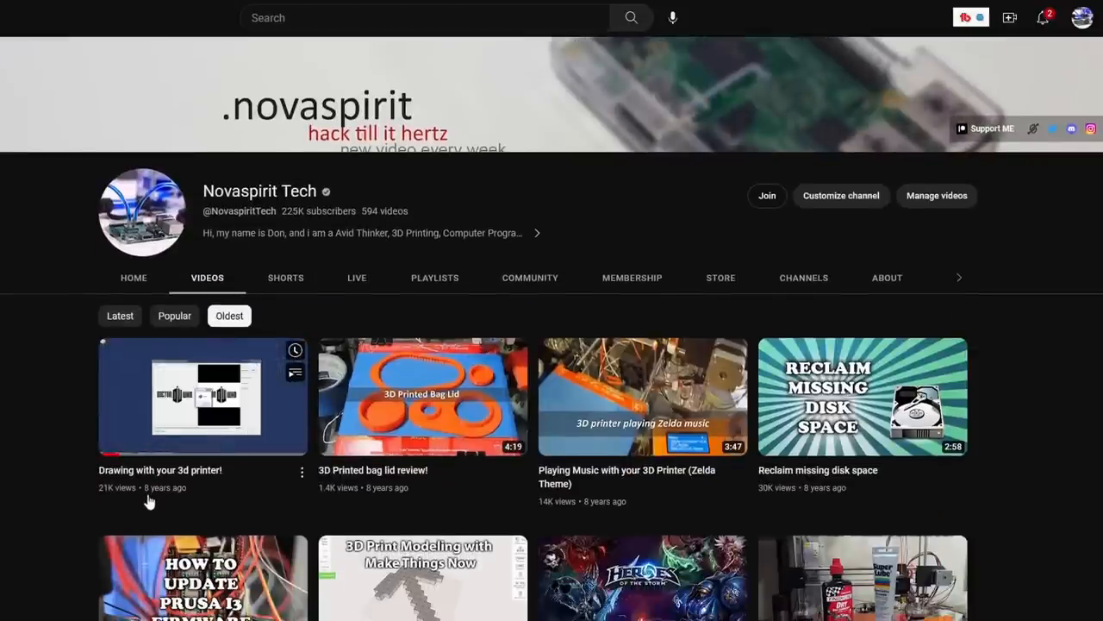
pyautogui.scroll(-3)
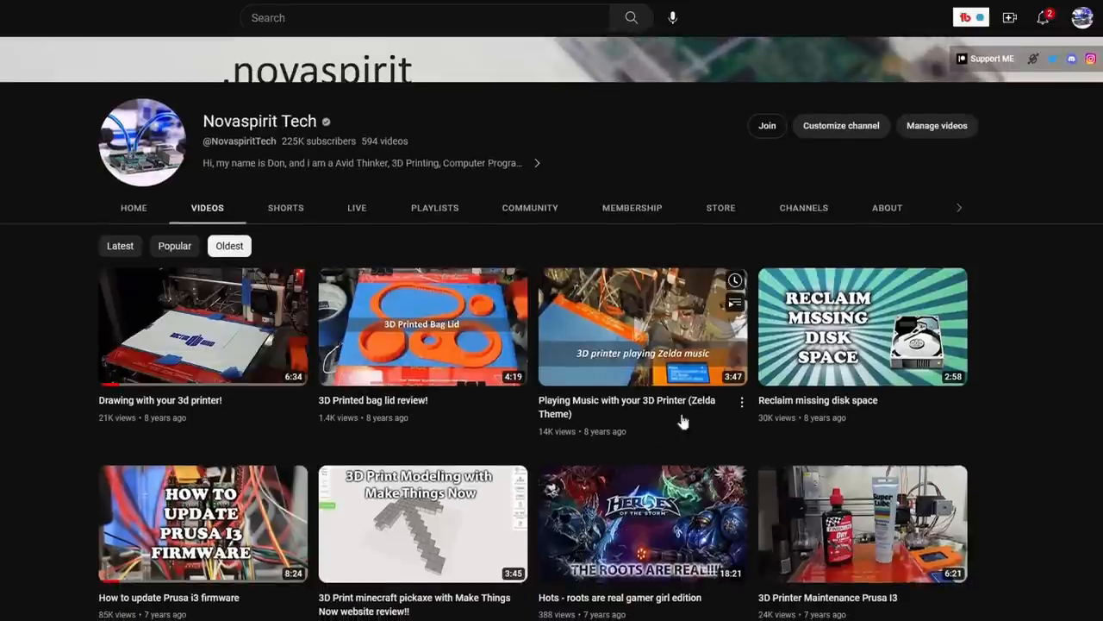
pyautogui.scroll(-3)
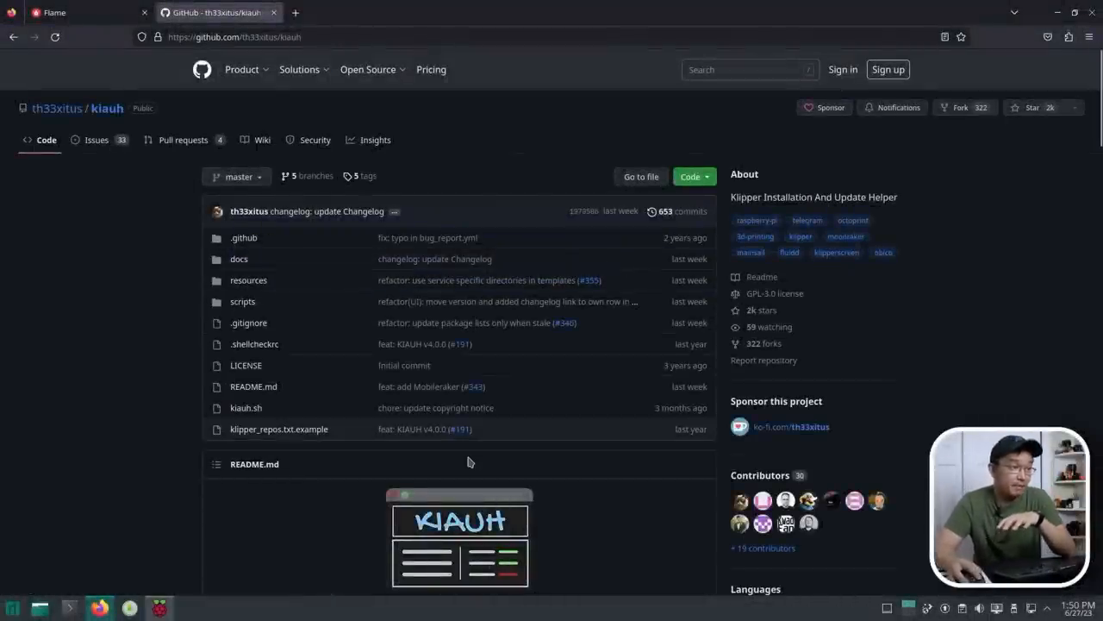
pyautogui.click(159, 607)
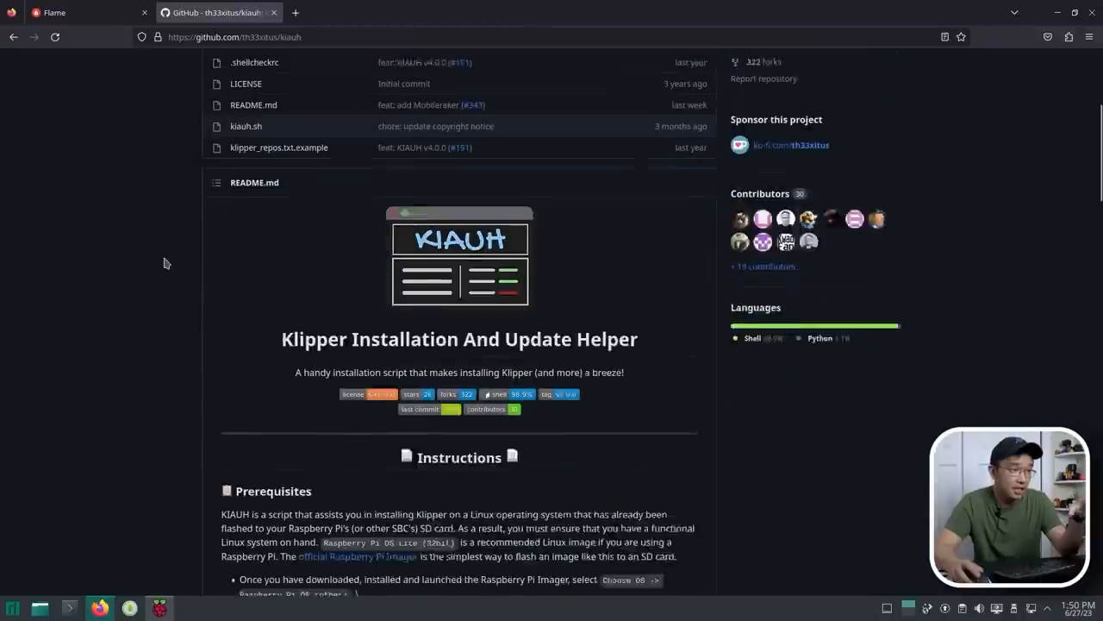
pyautogui.scroll(-3)
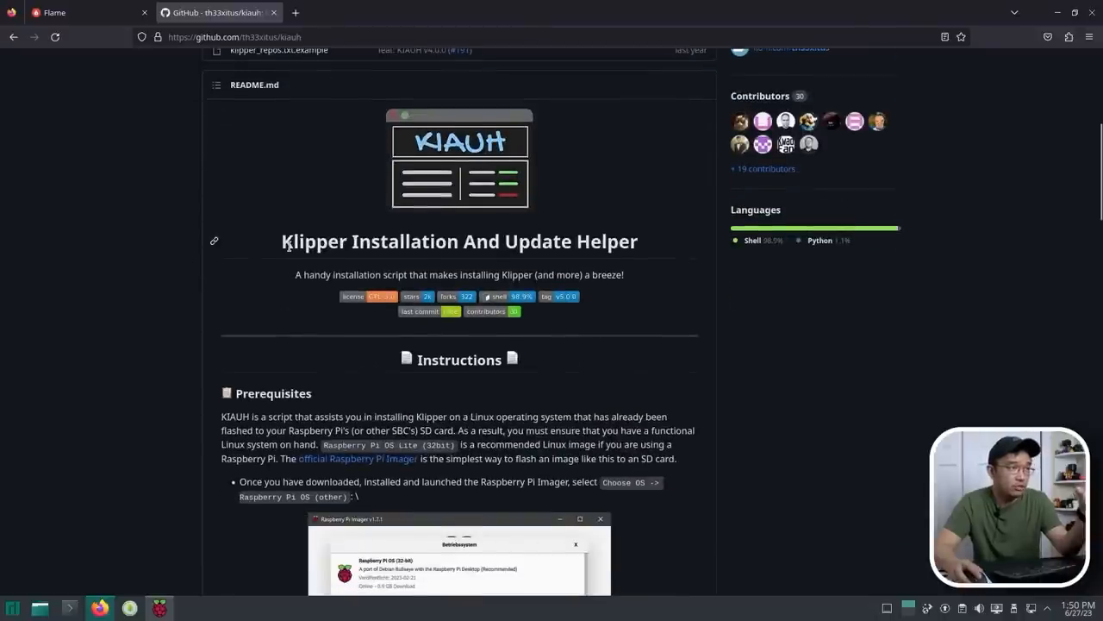
pyautogui.moveTo(454, 362)
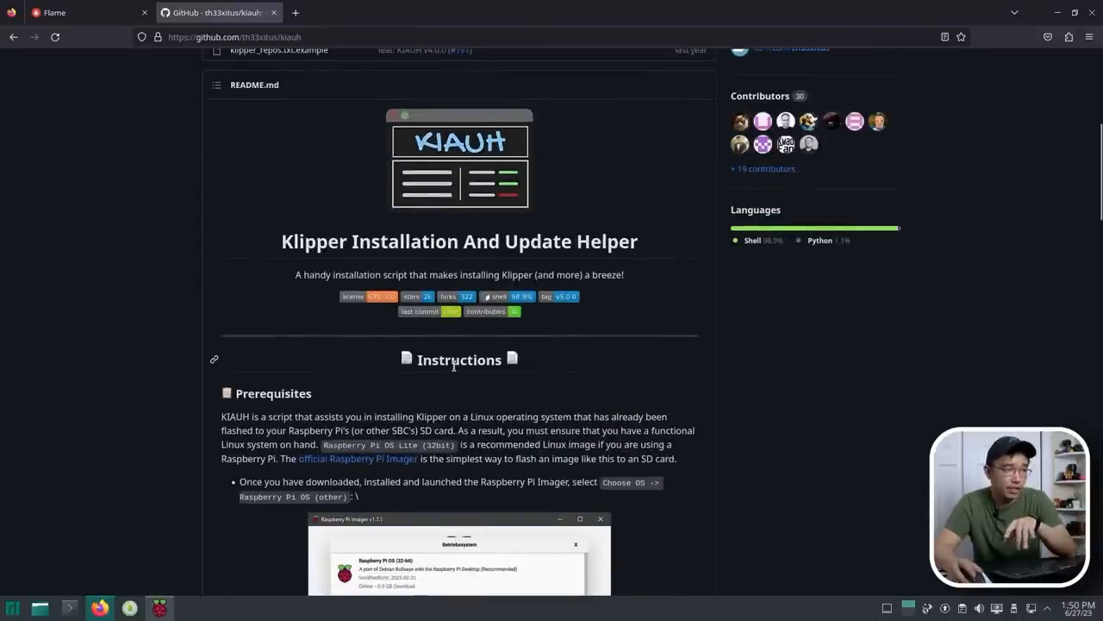
pyautogui.scroll(-3)
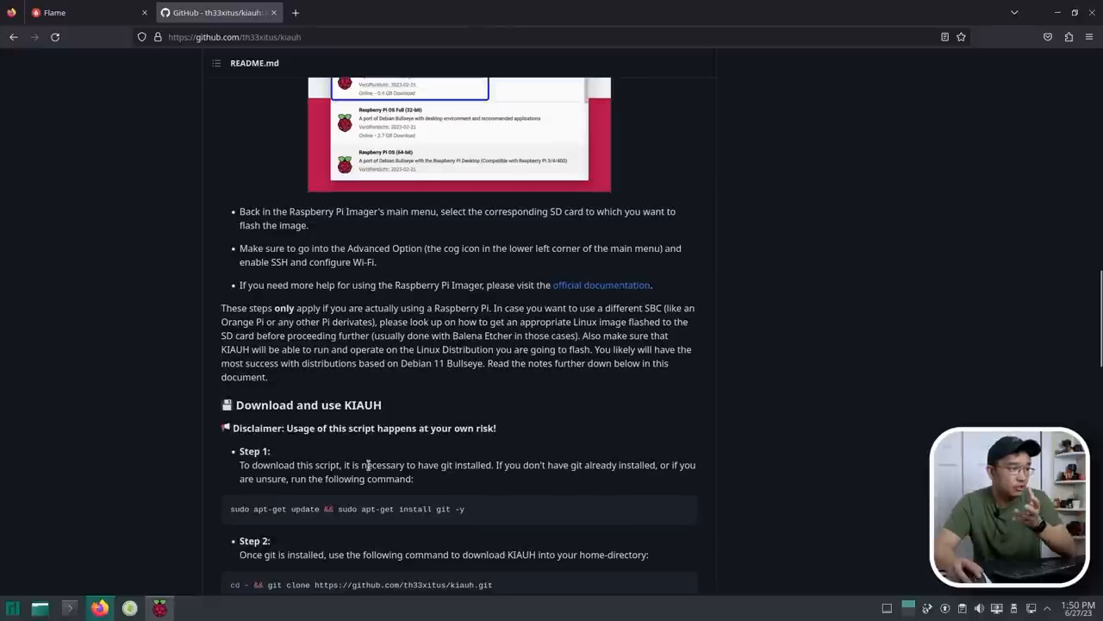
# Pick Raspberry Pi OS Lite (32-bit) under Raspberry Pi OS (other) and open advanced options.
pyautogui.click(159, 608)
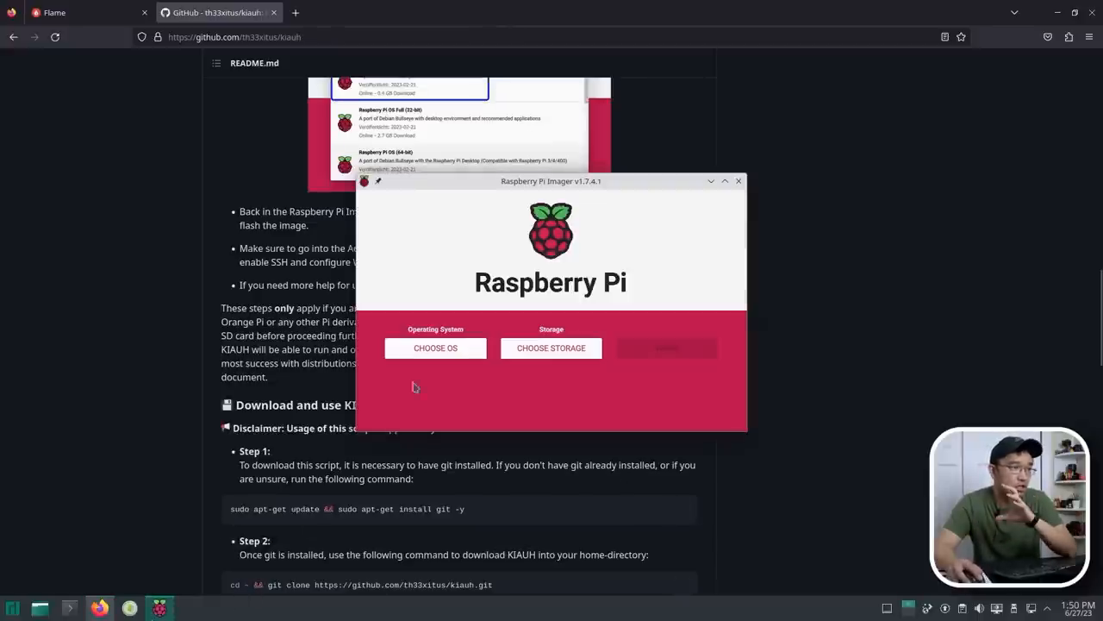
pyautogui.click(435, 347)
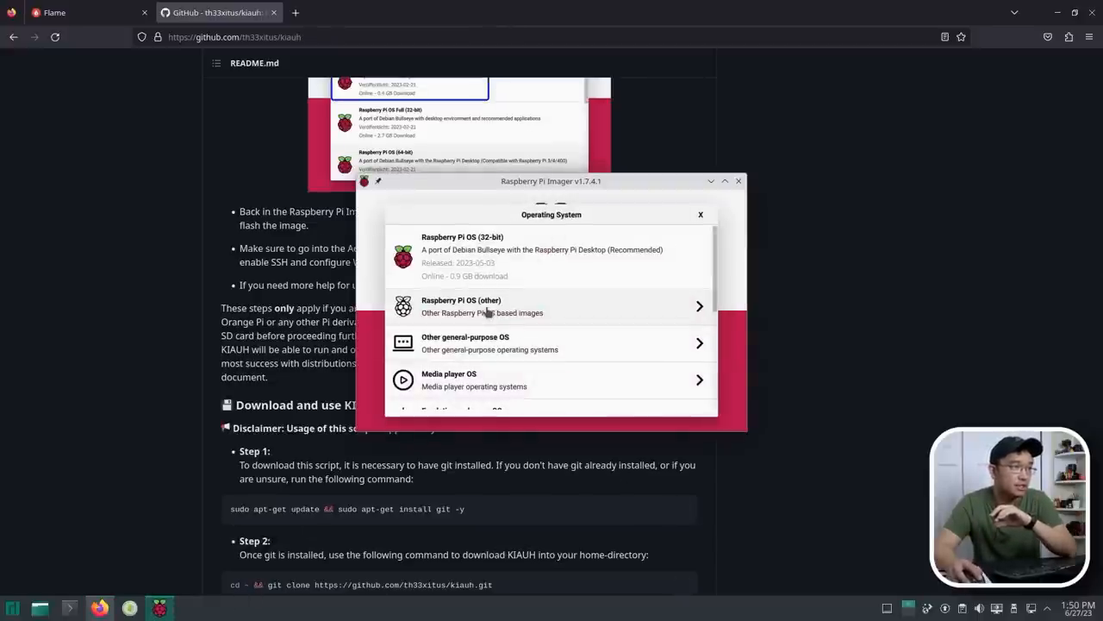
pyautogui.click(551, 306)
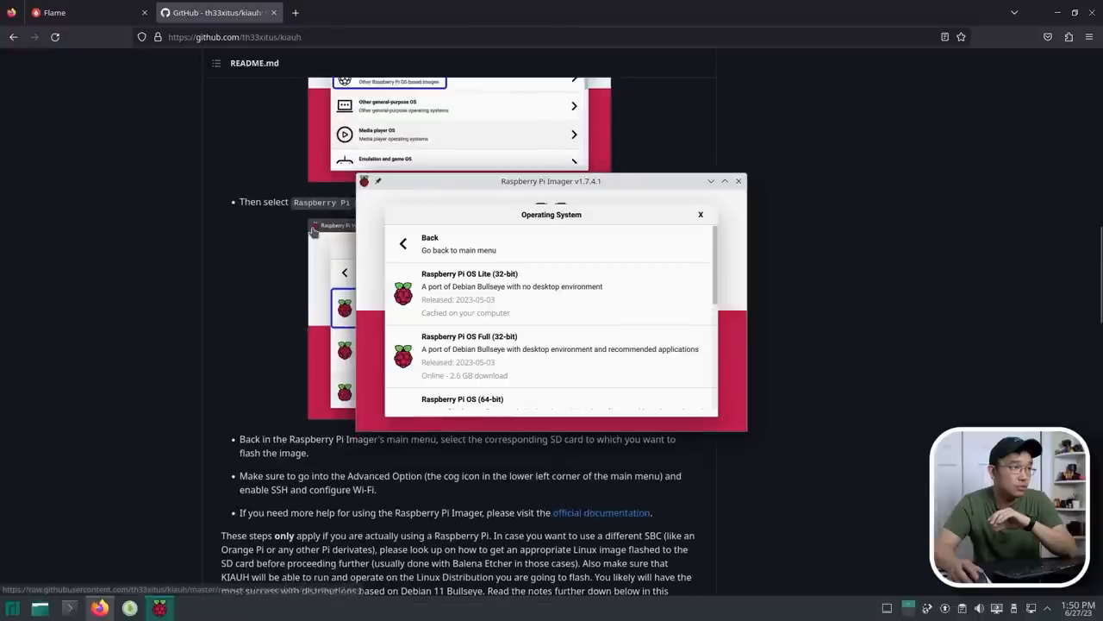
pyautogui.scroll(-3)
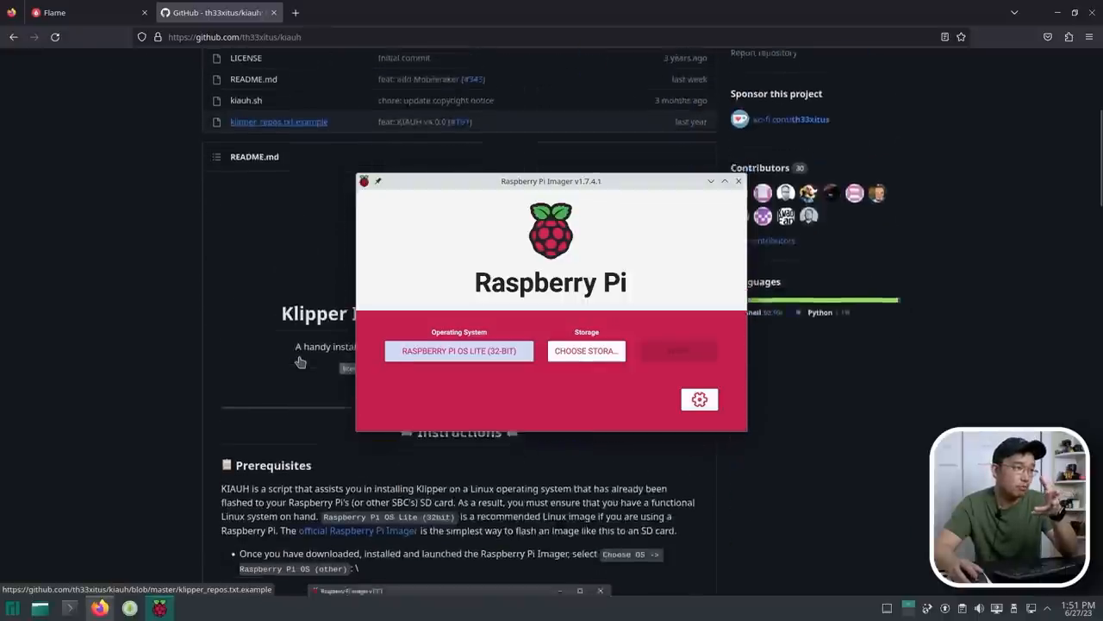
pyautogui.scroll(-3)
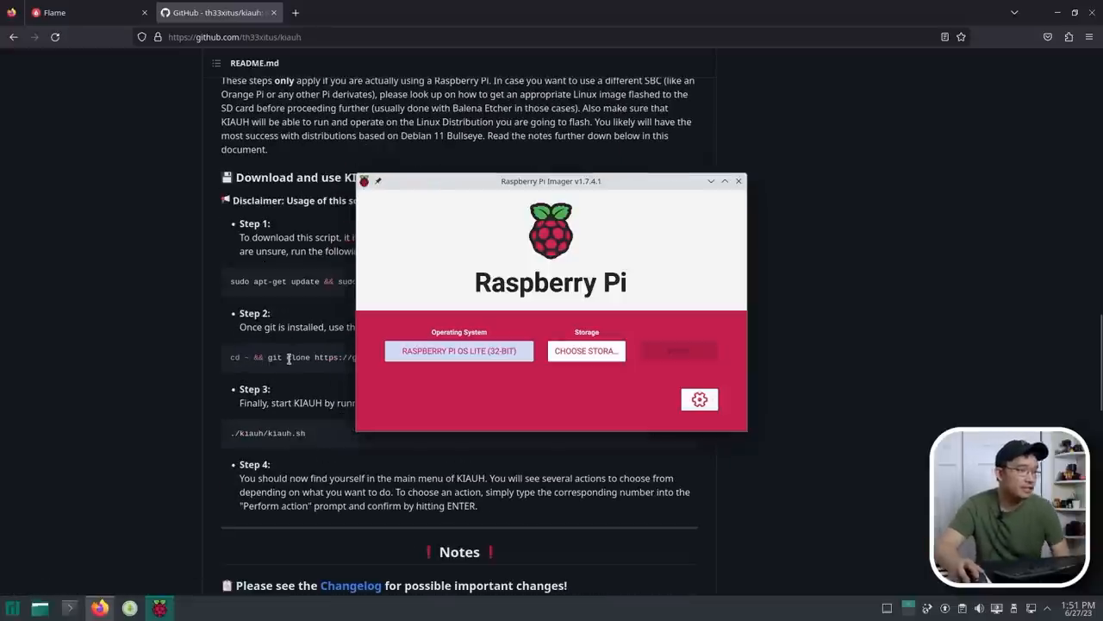
pyautogui.click(699, 399)
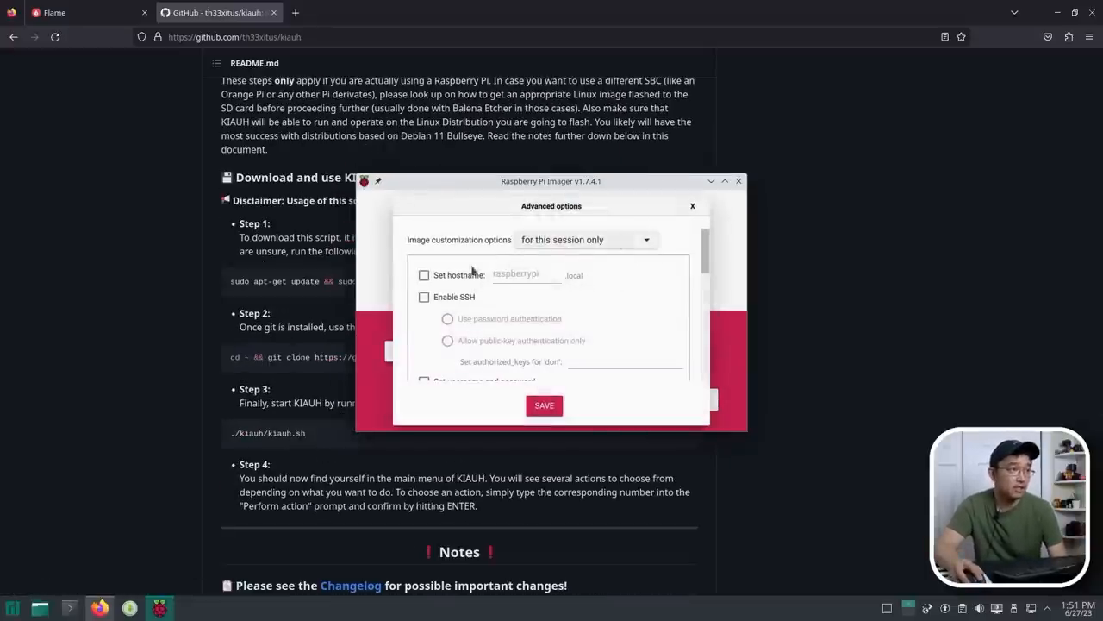
# Set hostname i3, Wi-Fi password, country GB and persistent settings, then save.
pyautogui.click(424, 274)
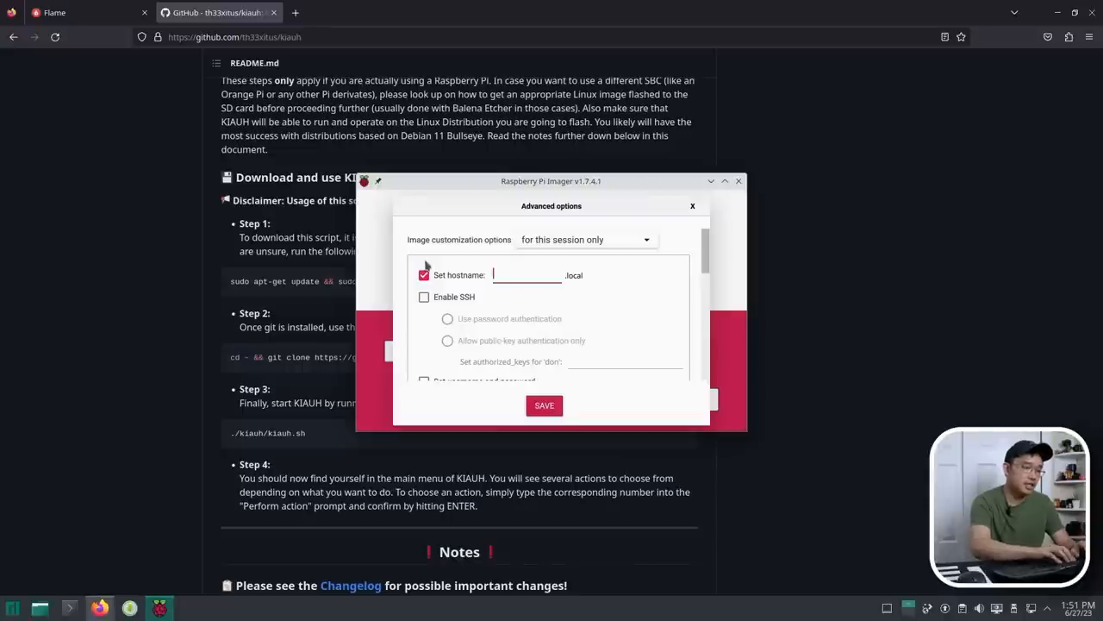
pyautogui.write('i3')
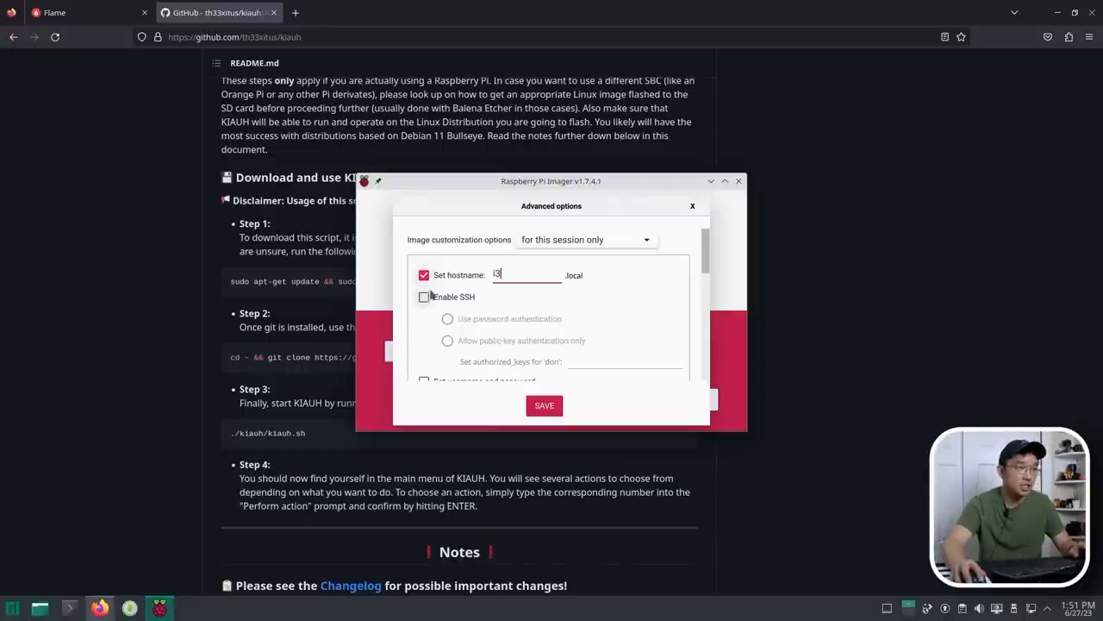
pyautogui.scroll(-3)
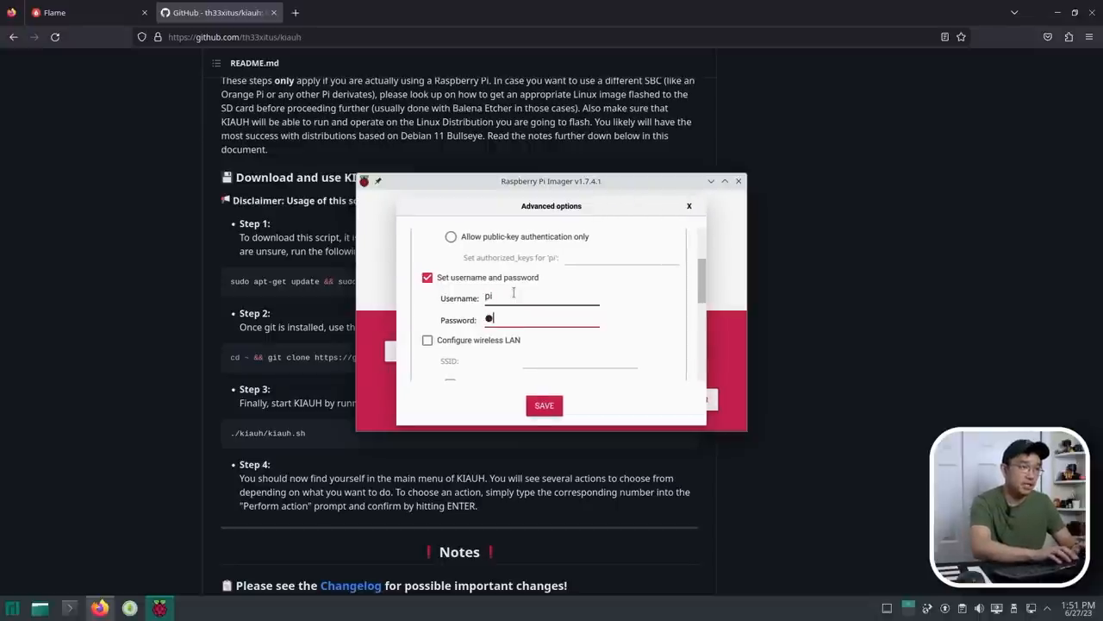
pyautogui.write('password')
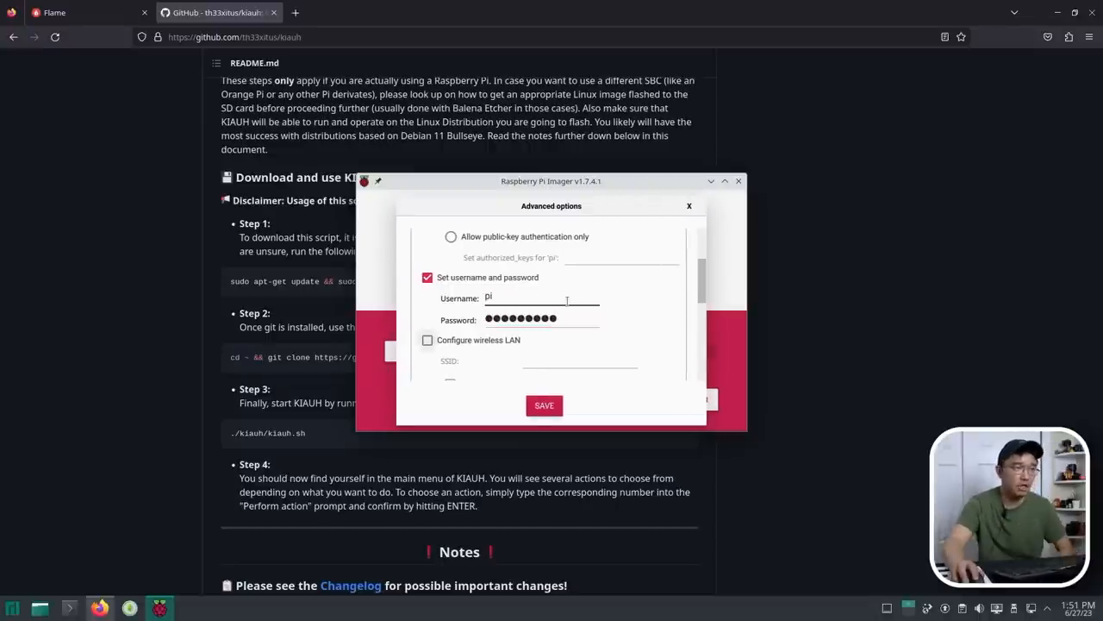
pyautogui.click(427, 339)
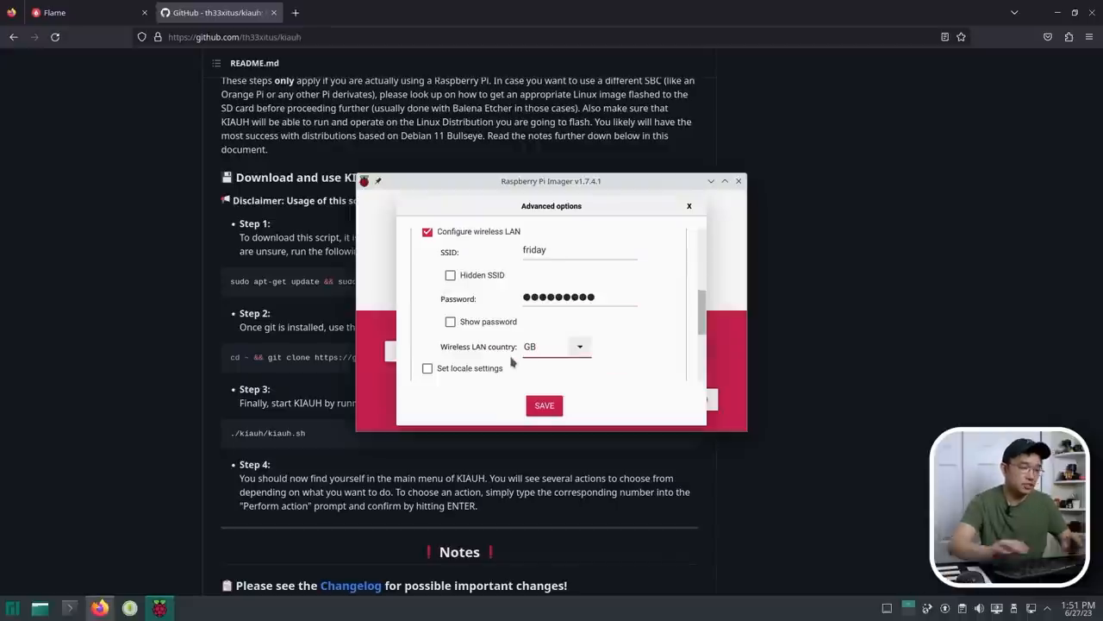
pyautogui.scroll(-3)
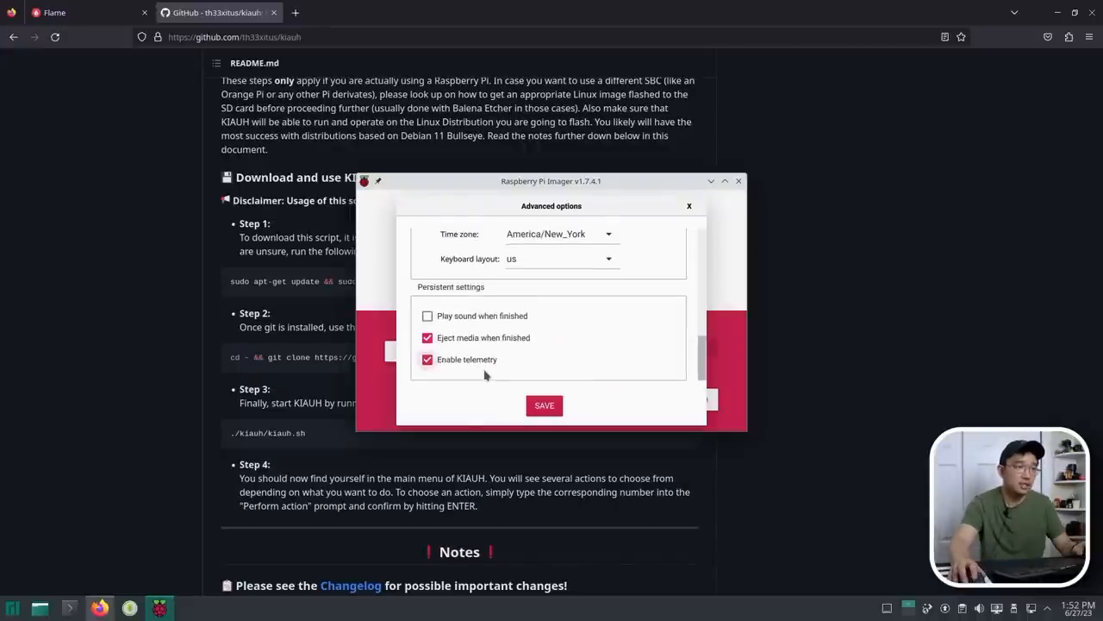
pyautogui.click(544, 405)
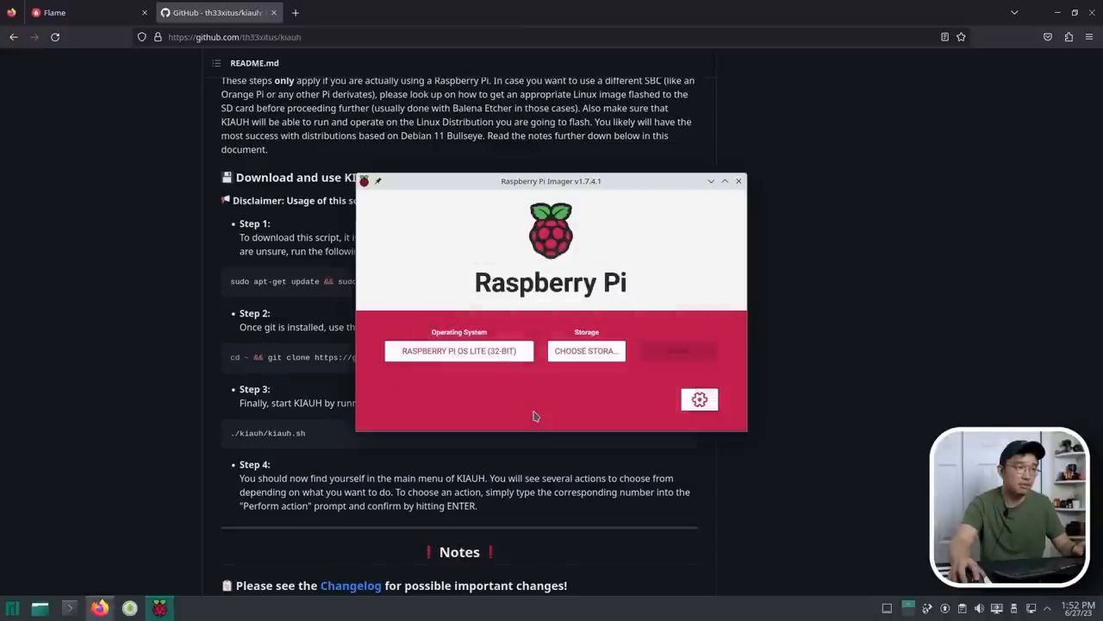
# Select the 8.1 GB USB drive, confirm erasing it, and acknowledge the successful write.
pyautogui.click(587, 350)
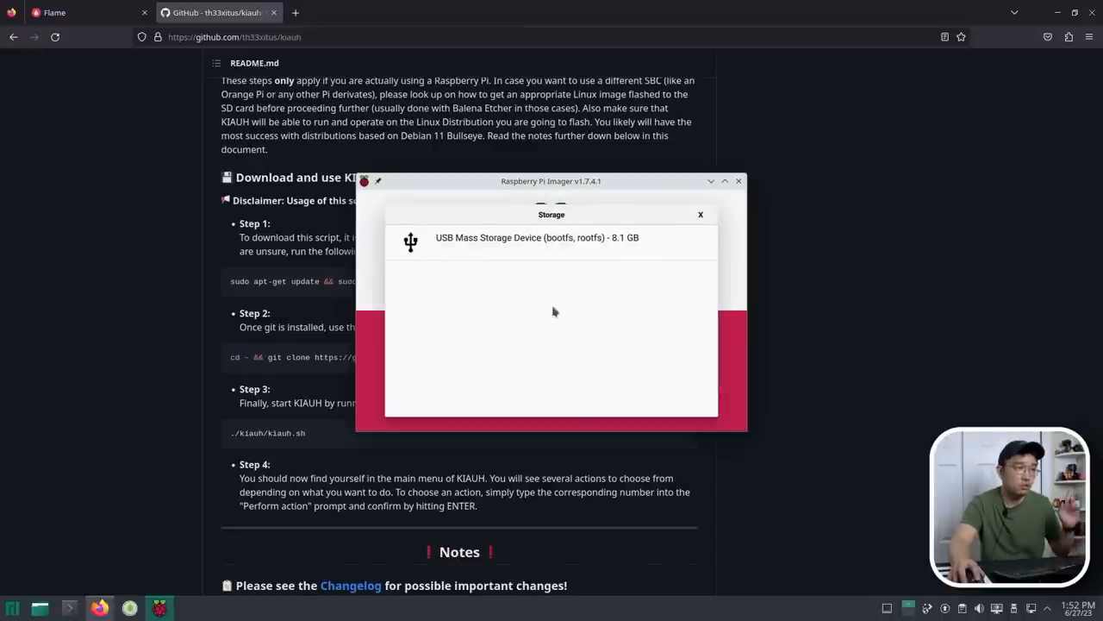
pyautogui.click(537, 241)
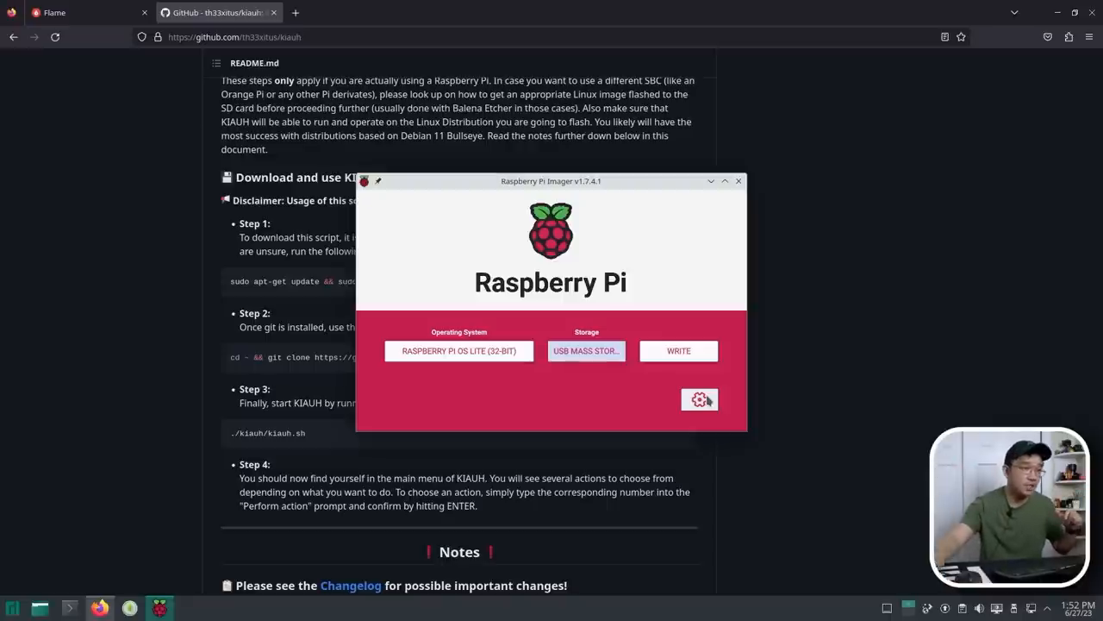
pyautogui.click(678, 351)
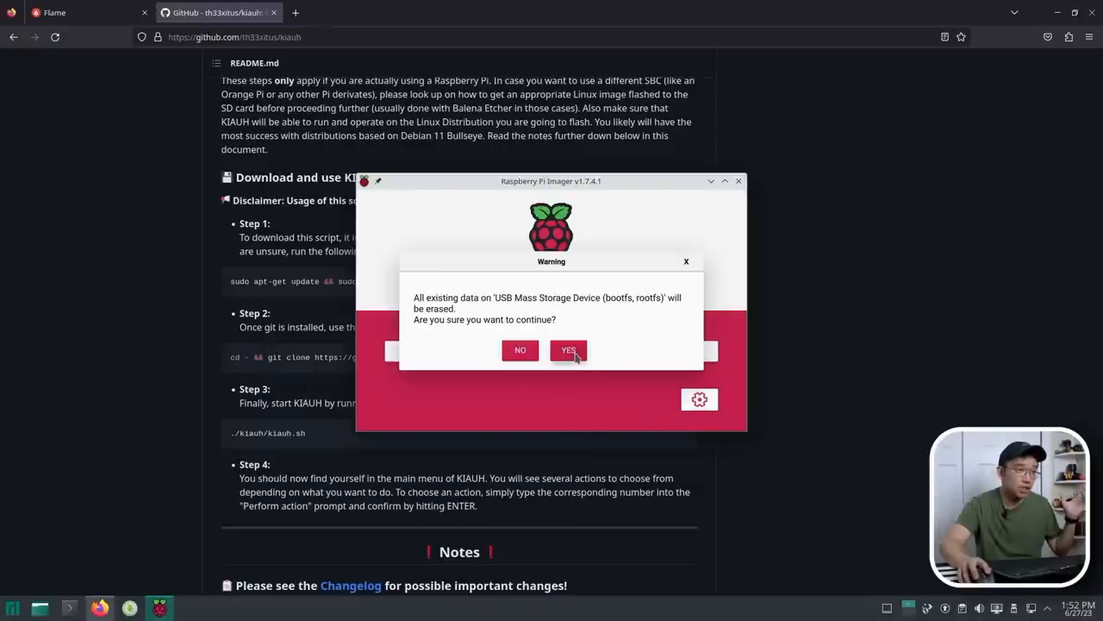
pyautogui.click(568, 350)
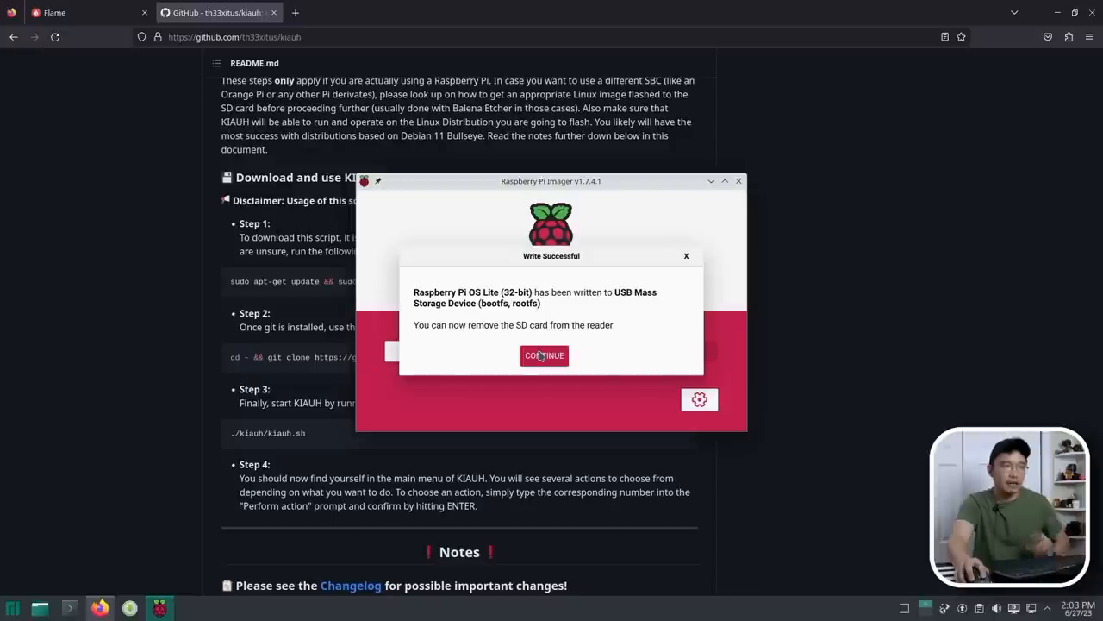
pyautogui.click(544, 355)
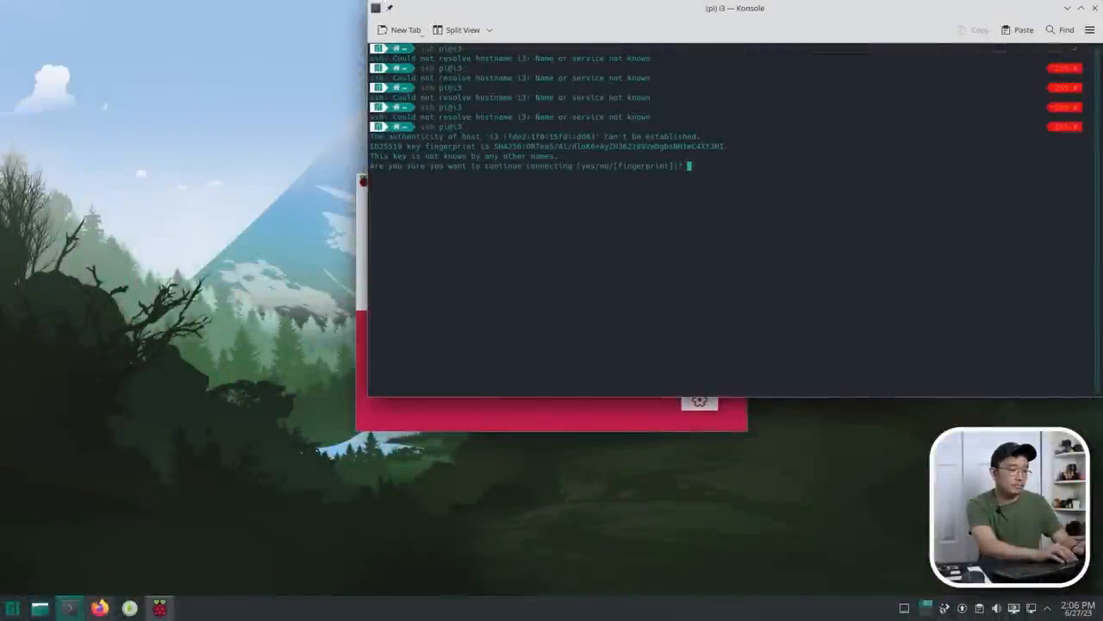
# Accept the host key, log in to the Pi, list home, and start typing sudo apt update.
pyautogui.write('yes')
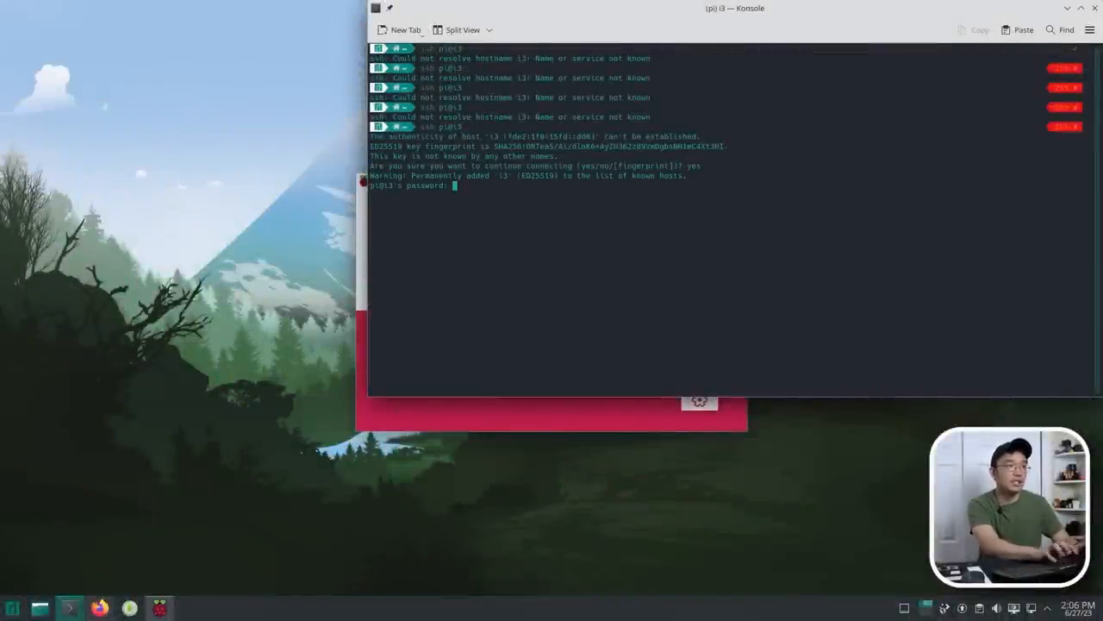
pyautogui.press('Return')
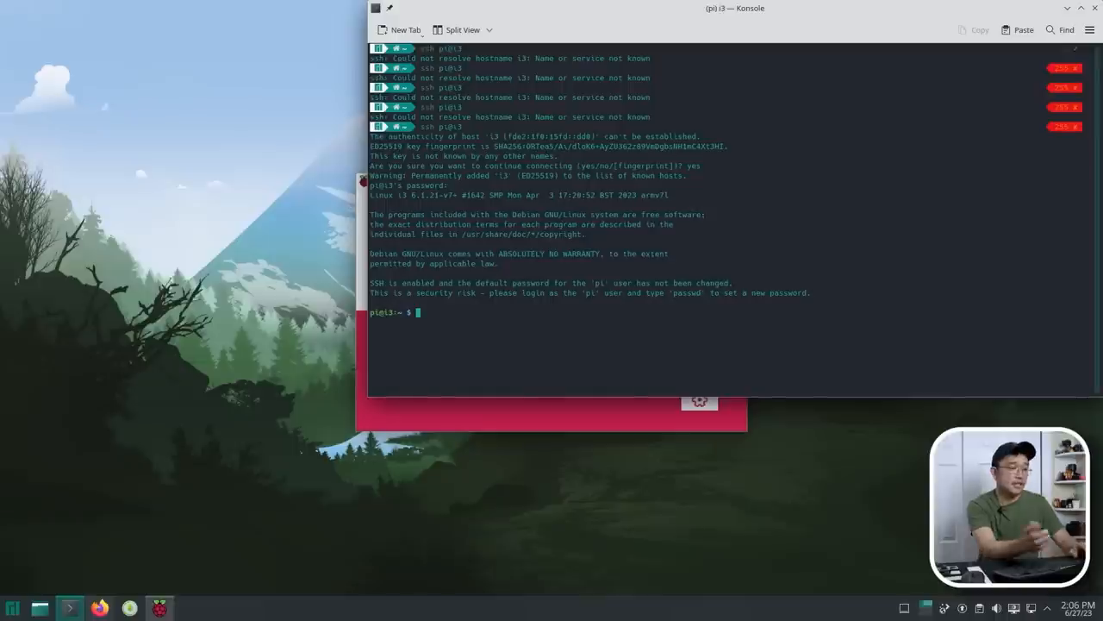
pyautogui.press('Return')
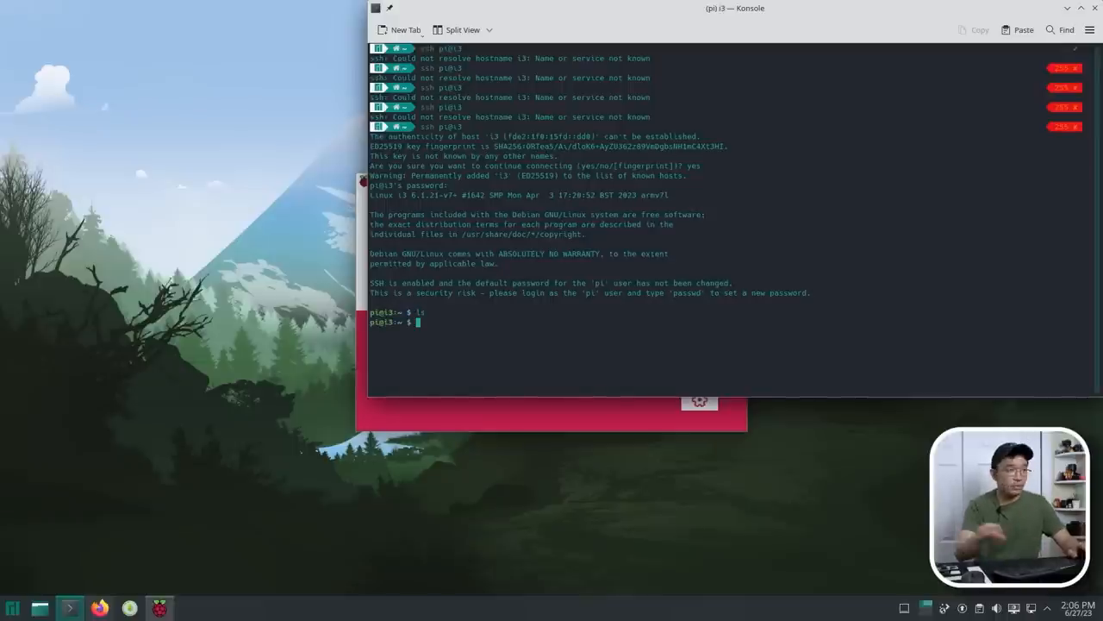
pyautogui.write('sudo')
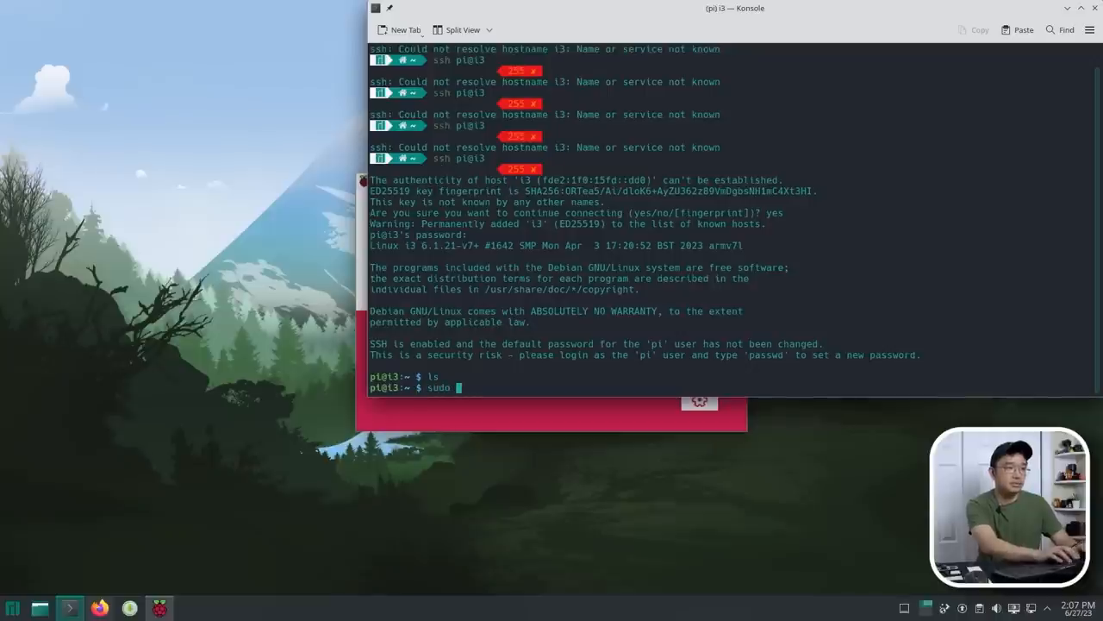
pyautogui.write('apt update')
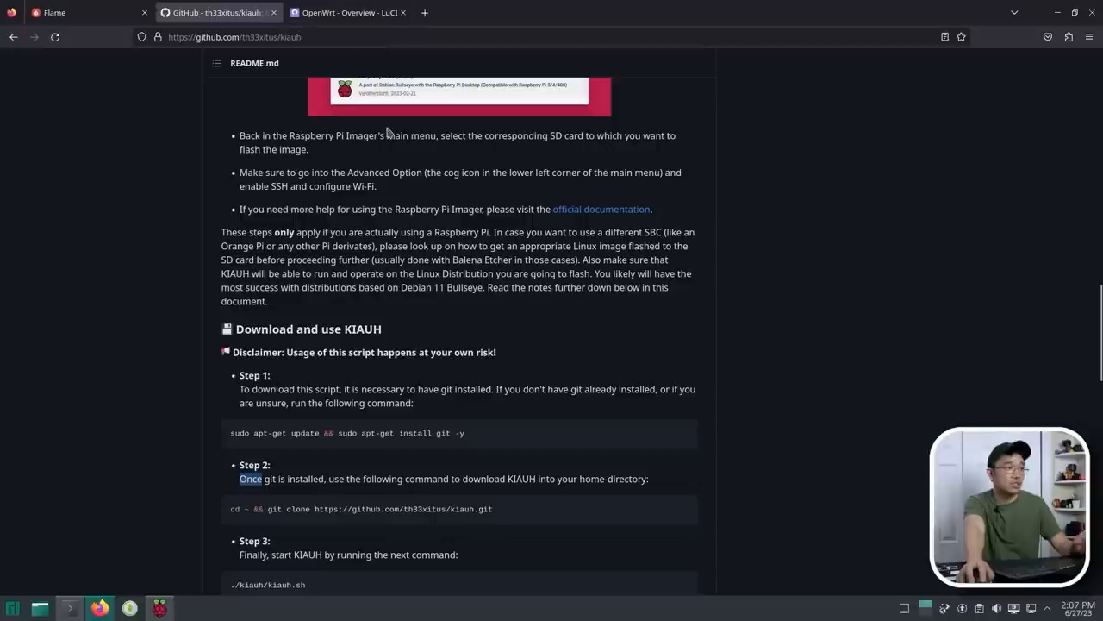
pyautogui.moveTo(481, 436)
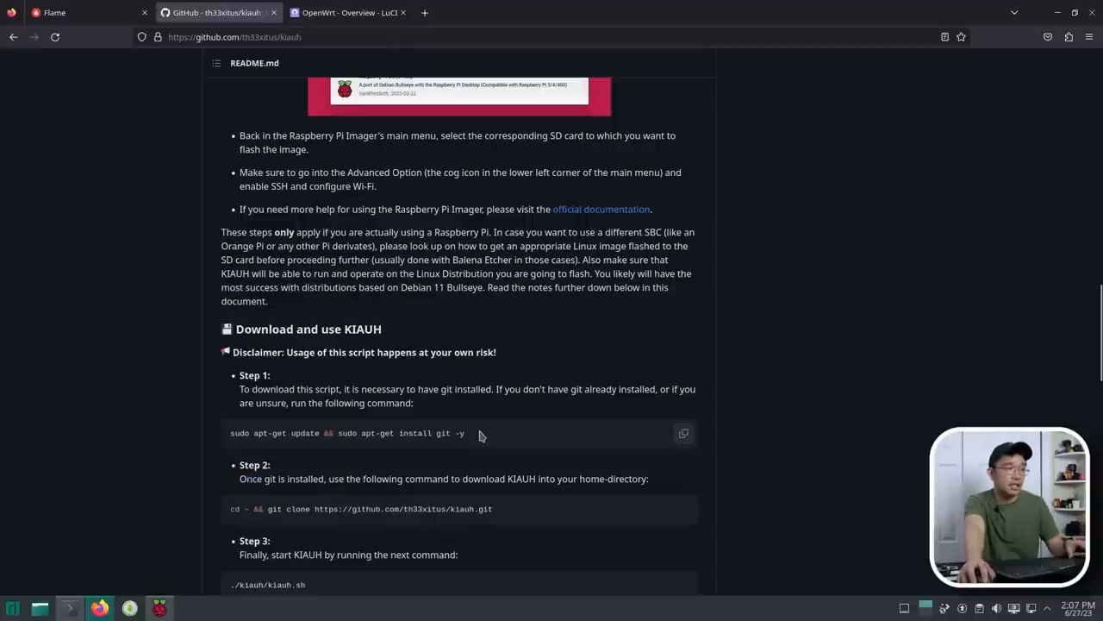
pyautogui.doubleClick(361, 509)
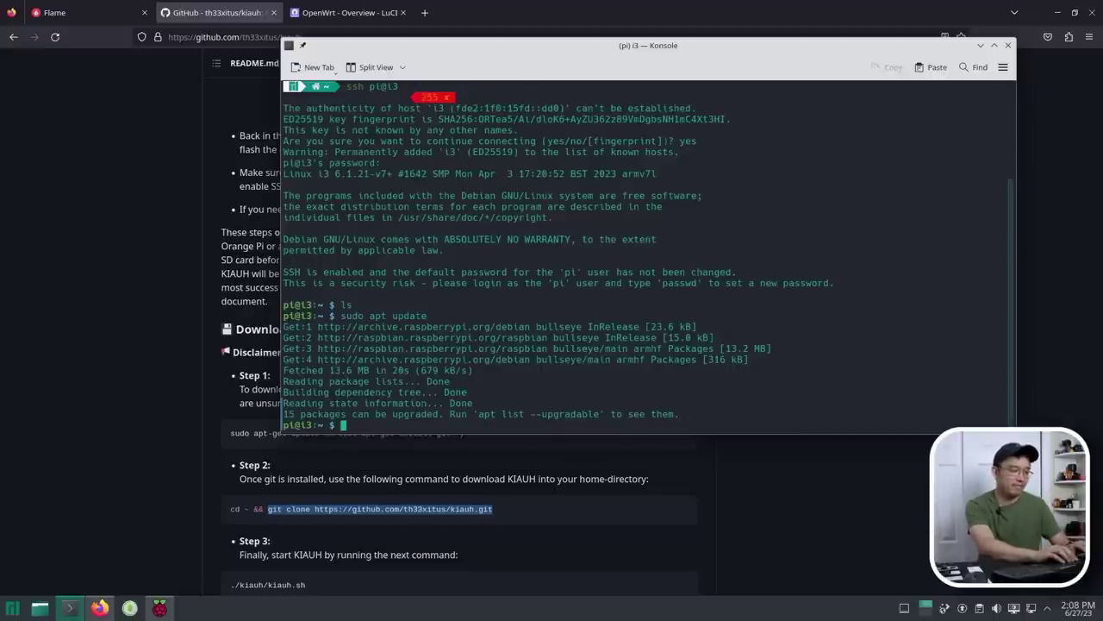
pyautogui.write('git')
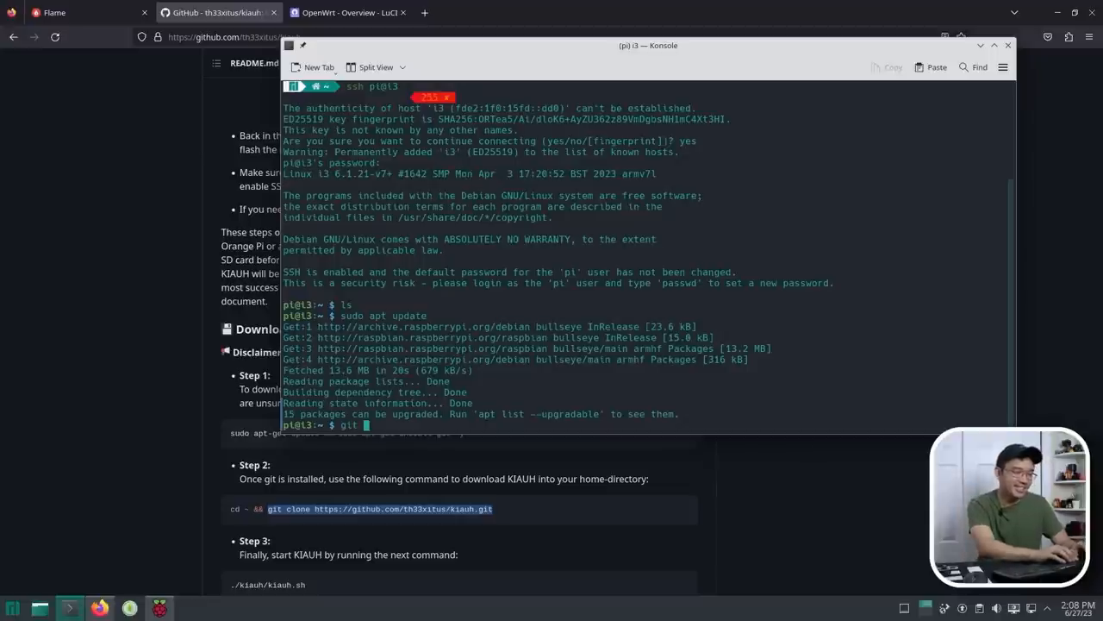
pyautogui.write('git clone https://github.com/th33xitus/kiauh.git')
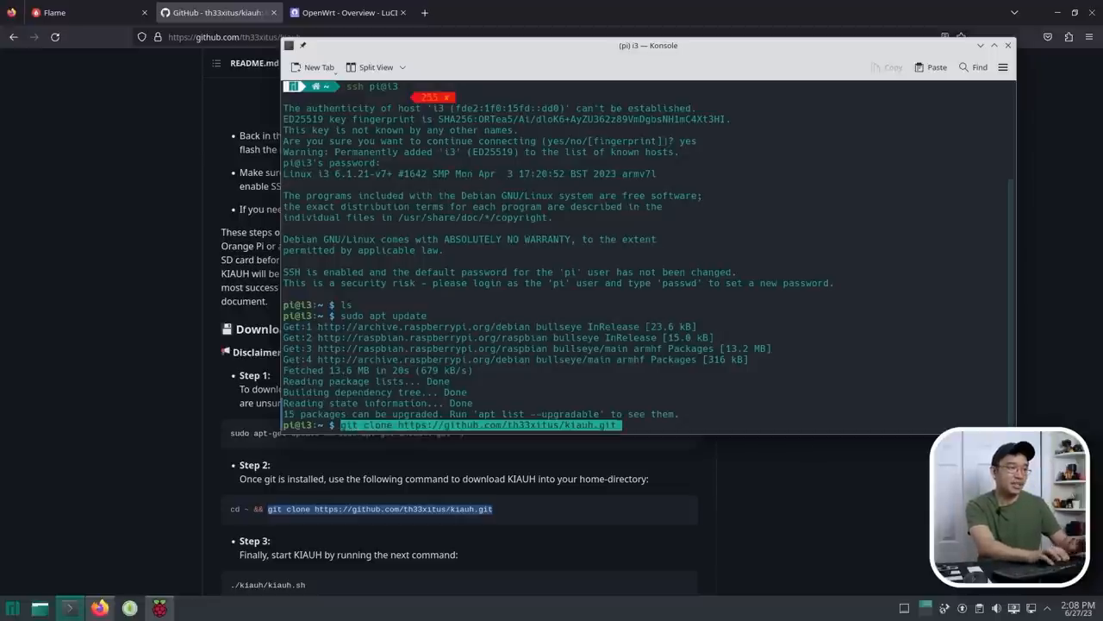
pyautogui.press('Return')
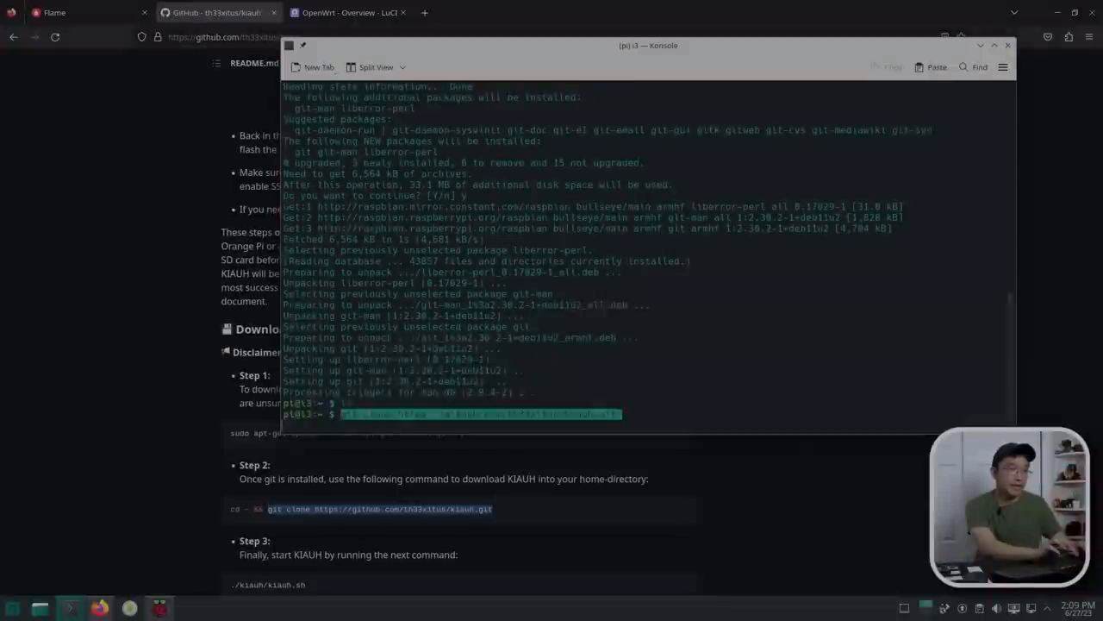
pyautogui.press('Return')
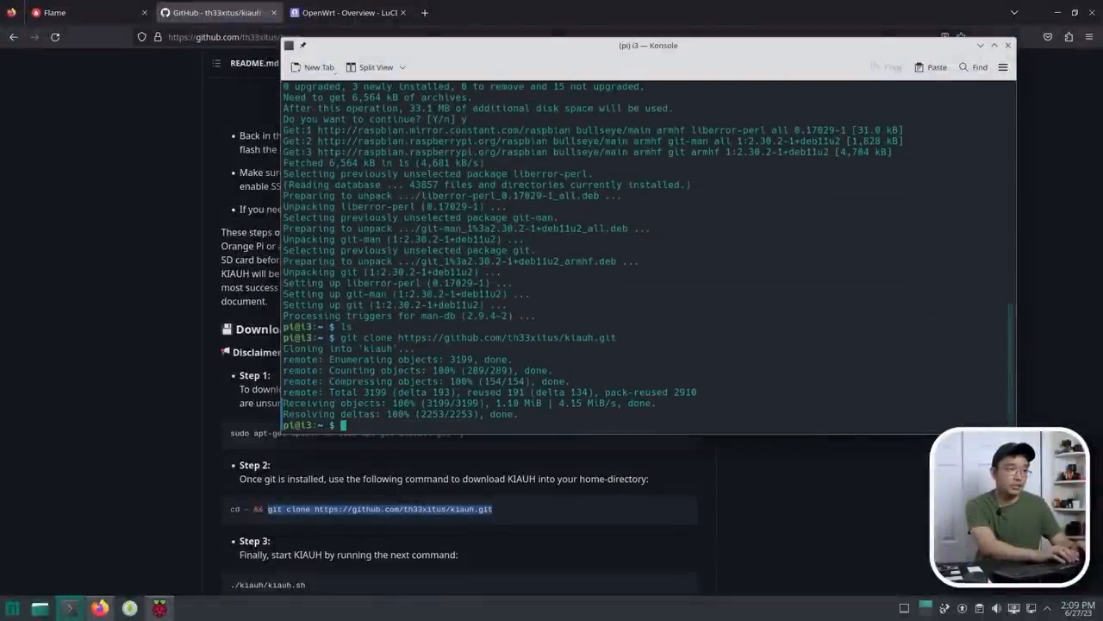
# Launch KIAUH with ./kiauh/kiauh.sh to reach its main menu.
pyautogui.write('./kiauh/')
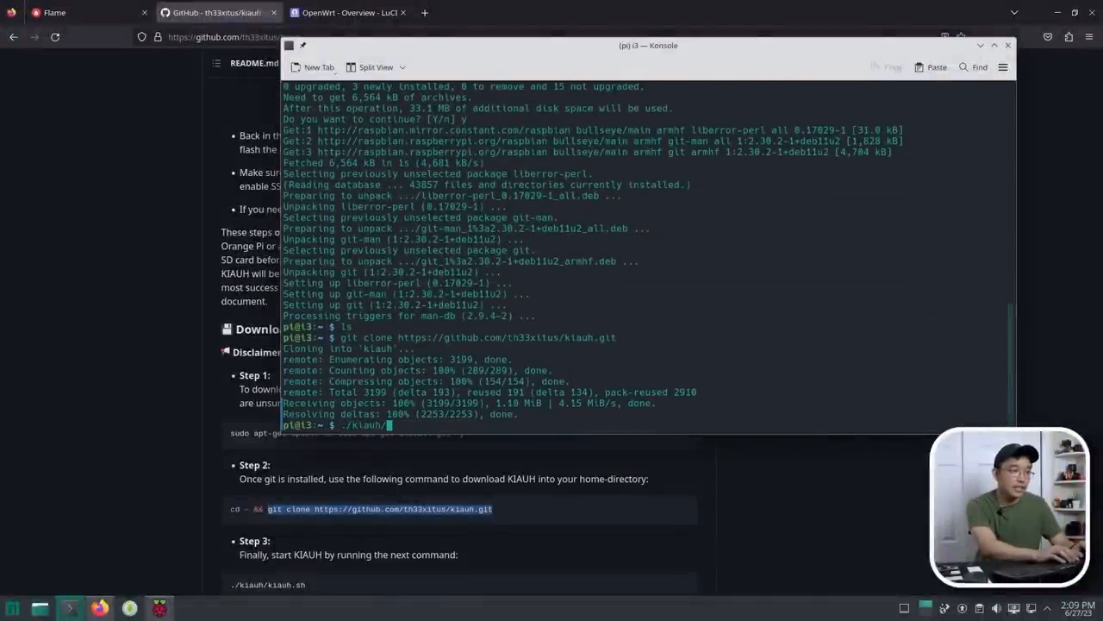
pyautogui.write('kiauh.sh')
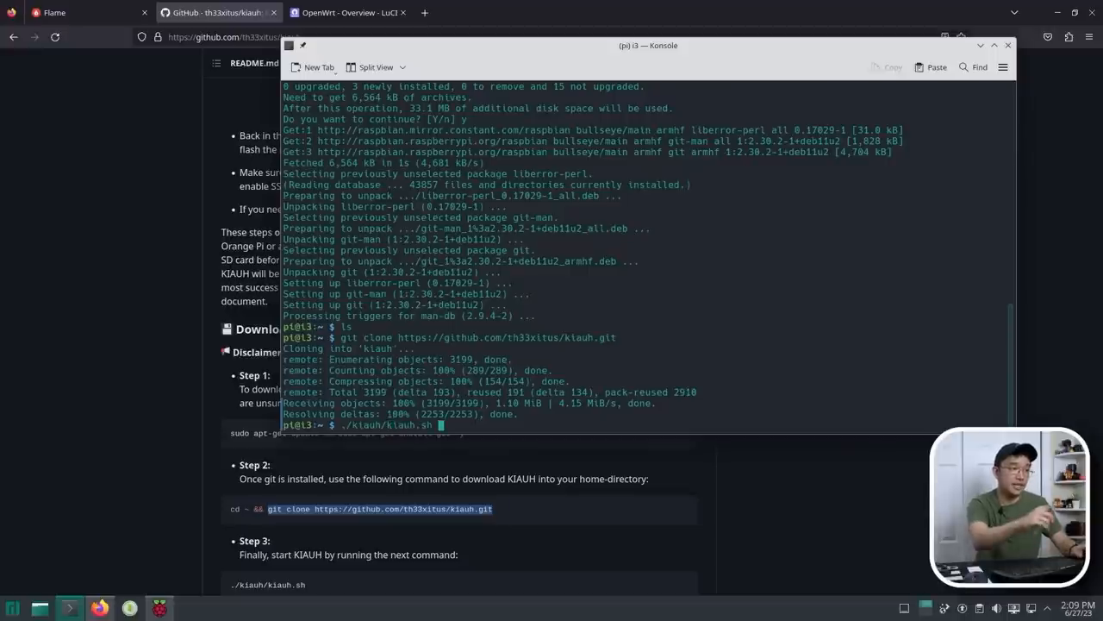
pyautogui.press('Return')
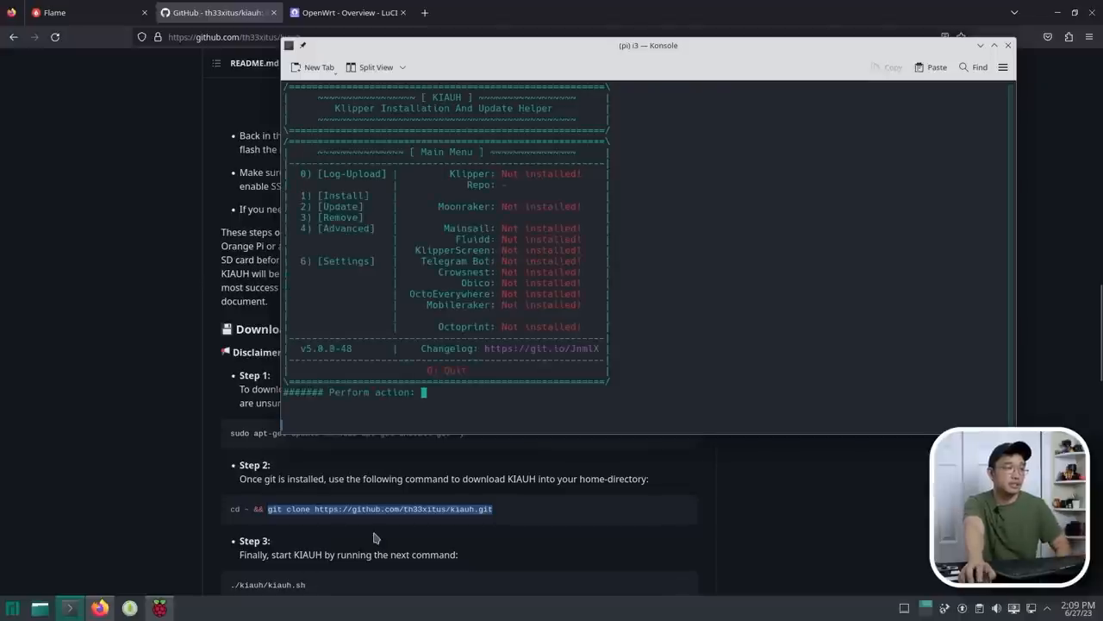
# Choose 1 (Install) in KIAUH, then 1 for Klipper, reaching the Python prompt.
pyautogui.scroll(-3)
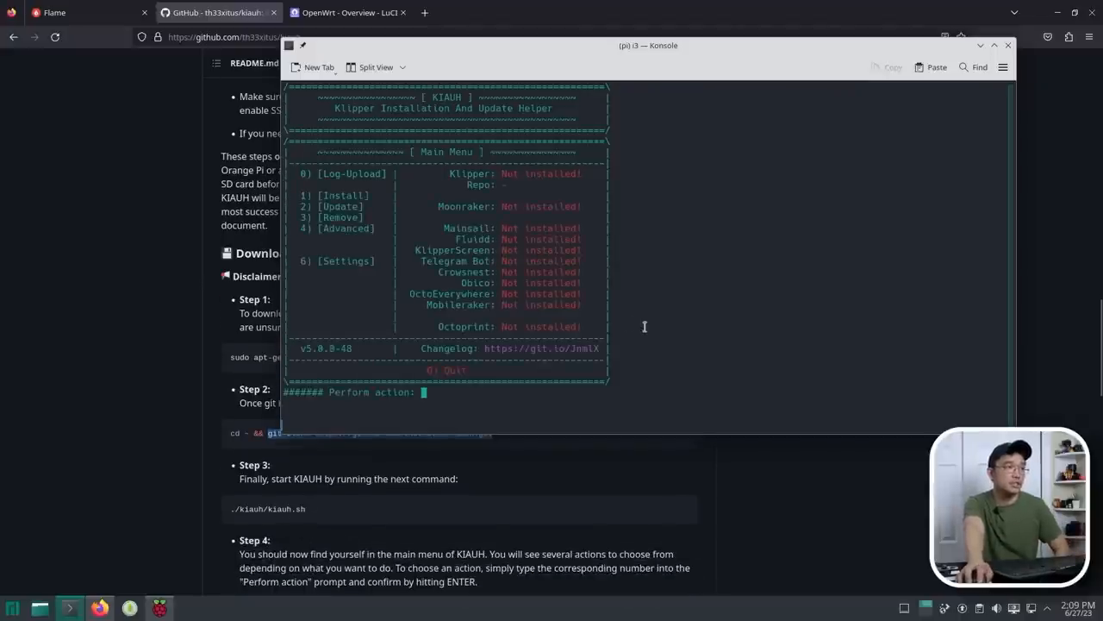
pyautogui.moveTo(673, 325)
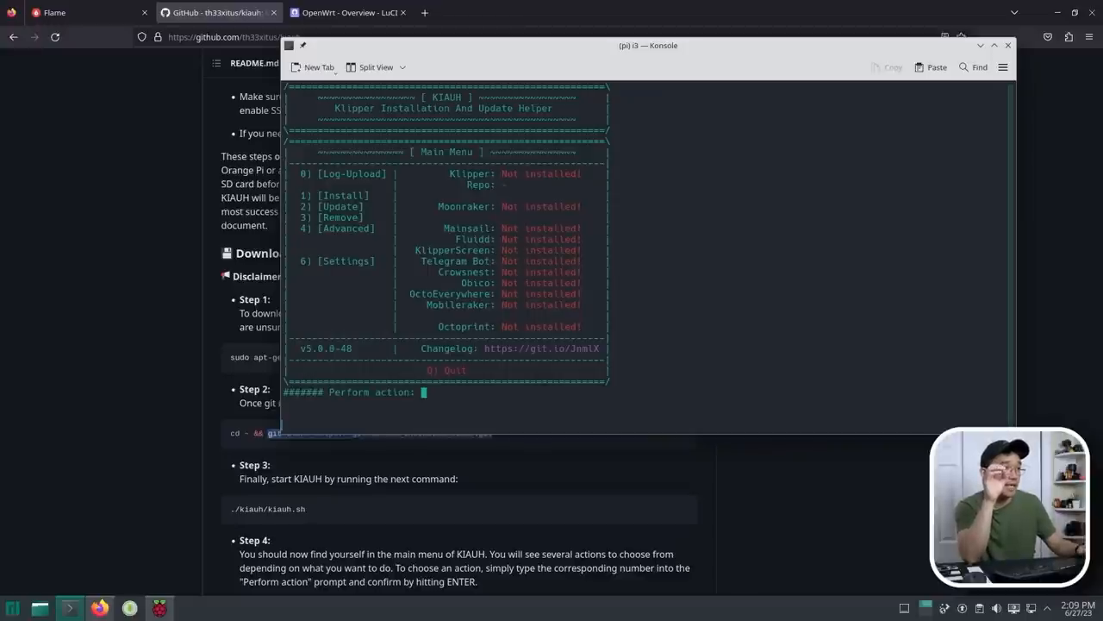
pyautogui.write('1')
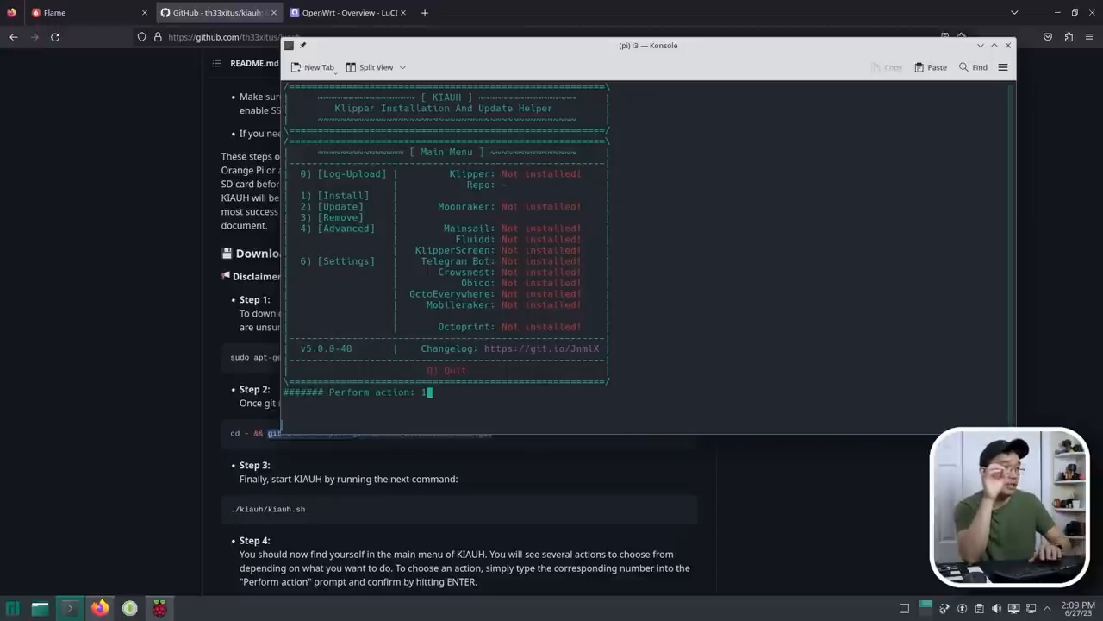
pyautogui.press('Return')
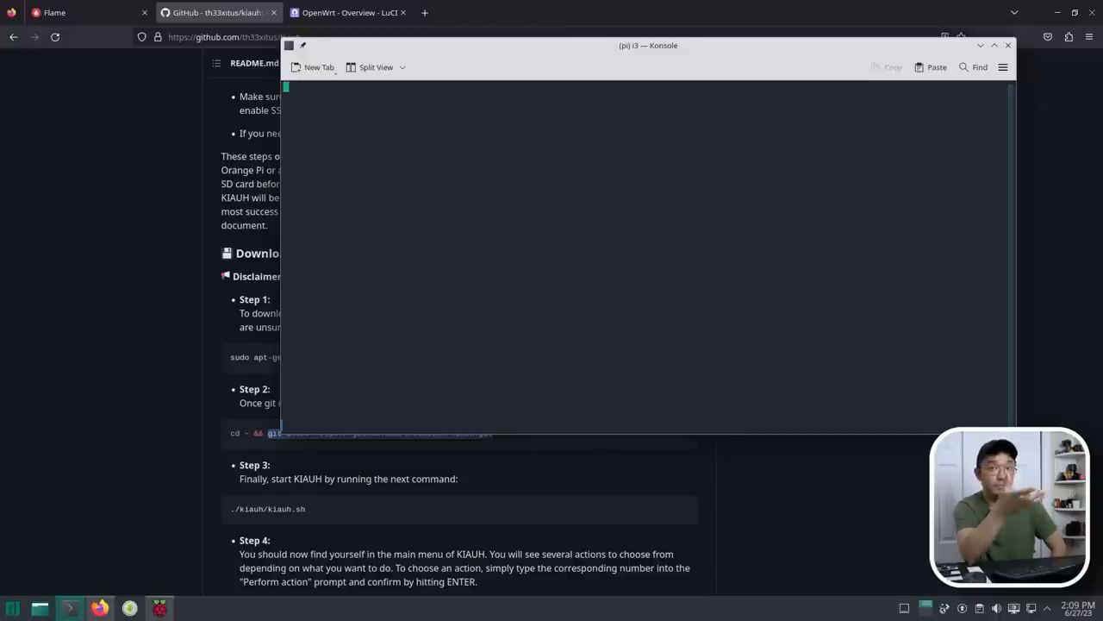
pyautogui.press('Return')
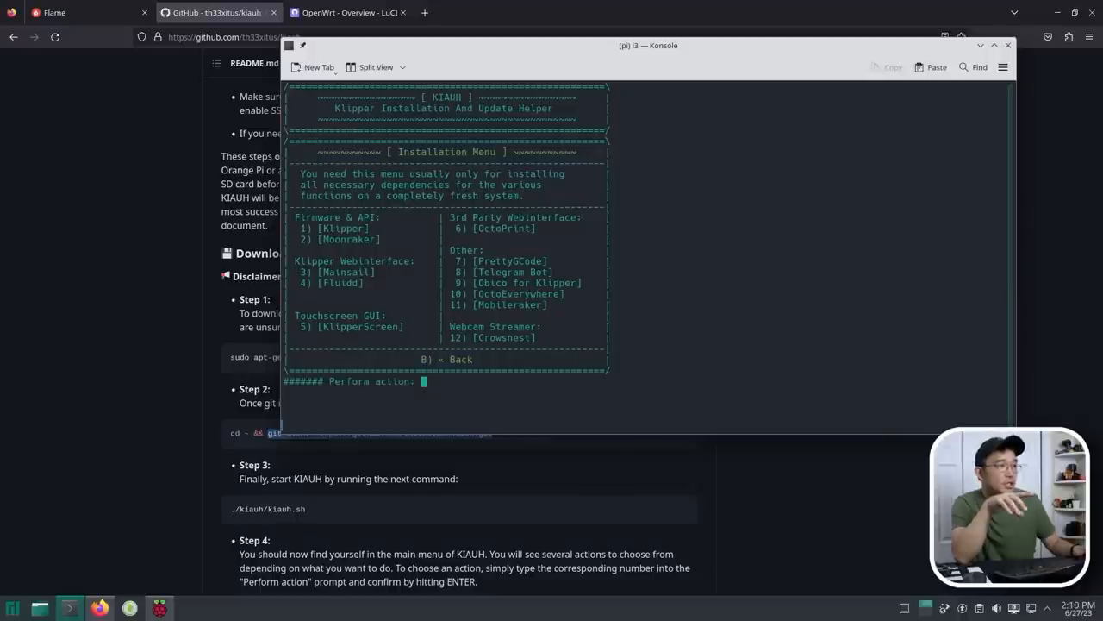
pyautogui.write('1')
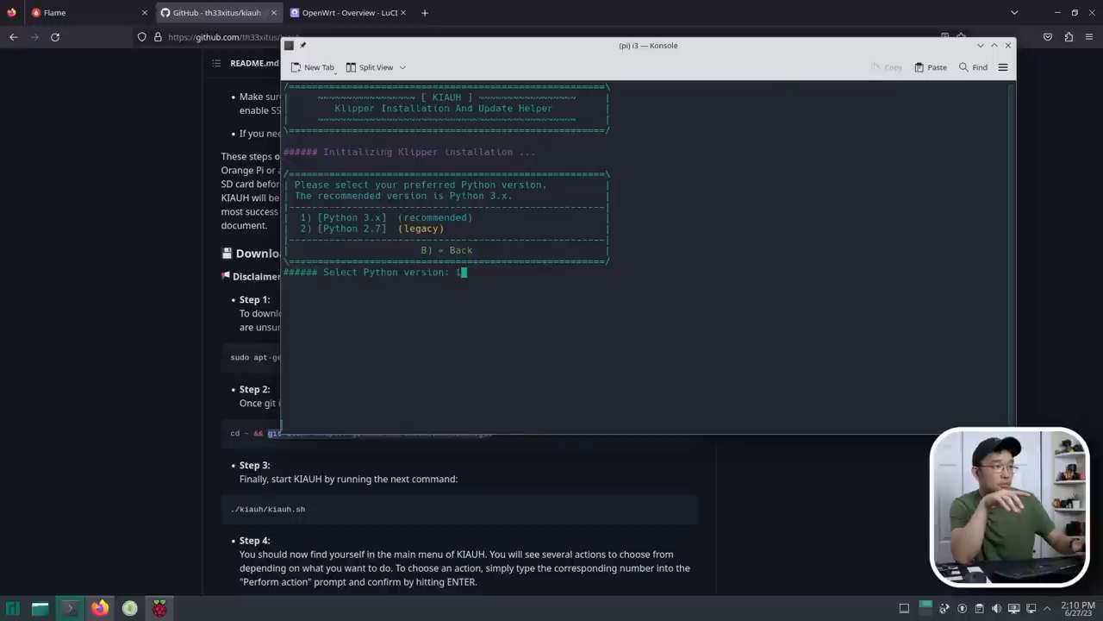
# Install Klipper with Python 3 and answer y to add user pi to the tty group.
pyautogui.write('1')
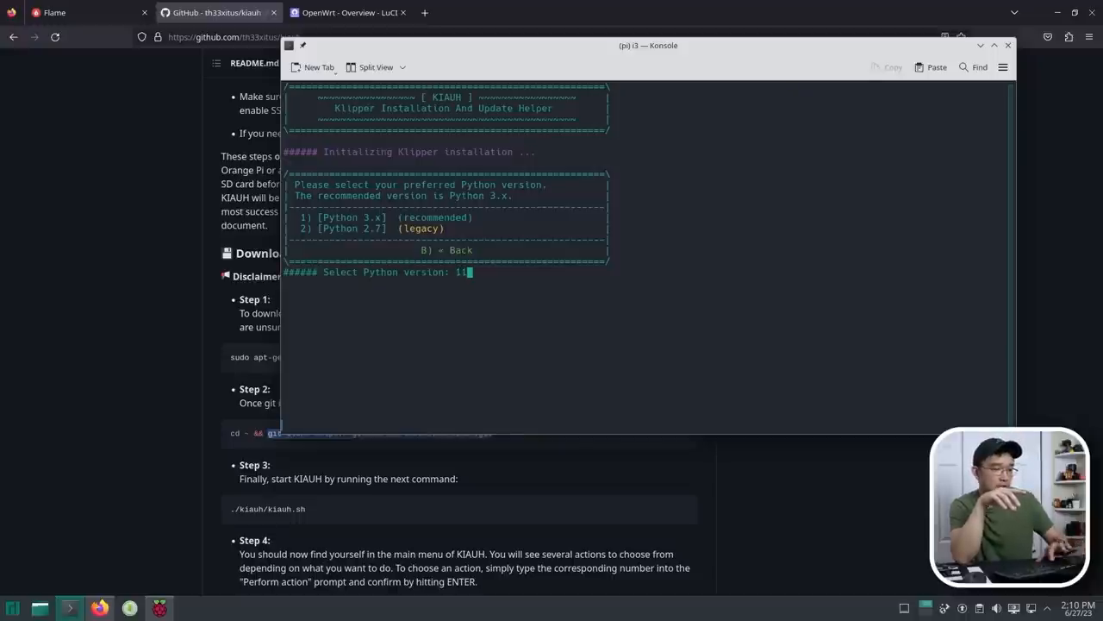
pyautogui.press('Return')
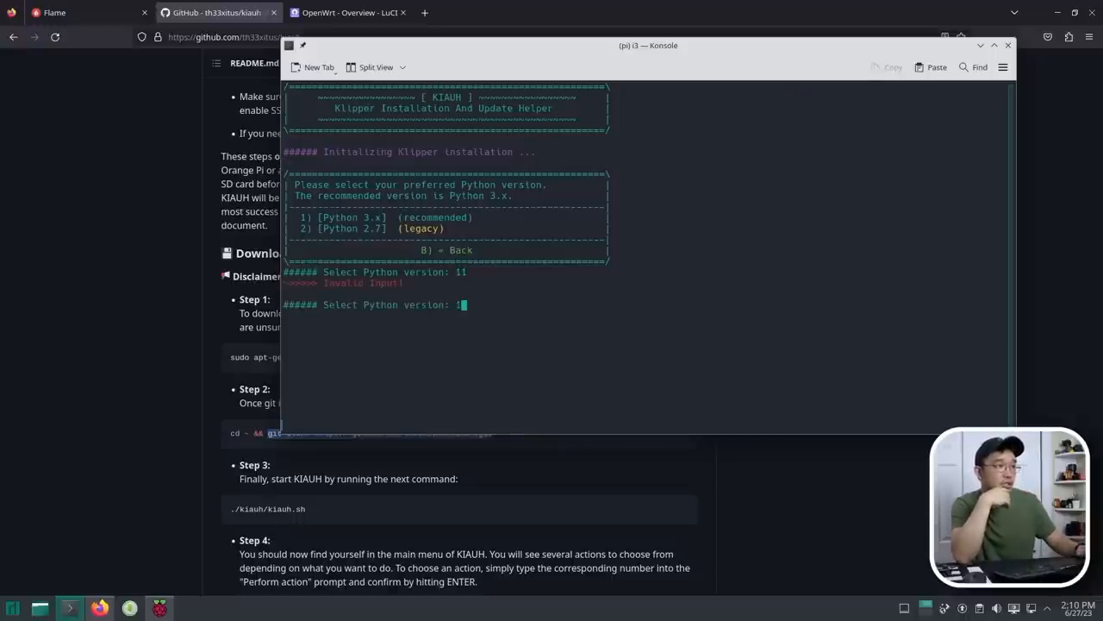
pyautogui.press('Return')
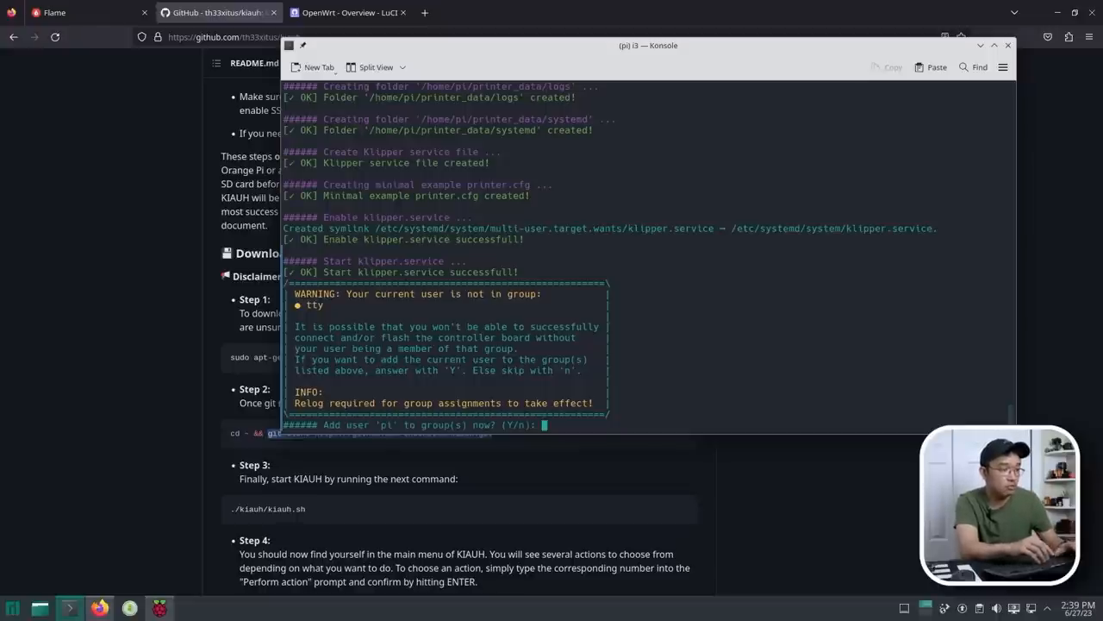
pyautogui.write('y')
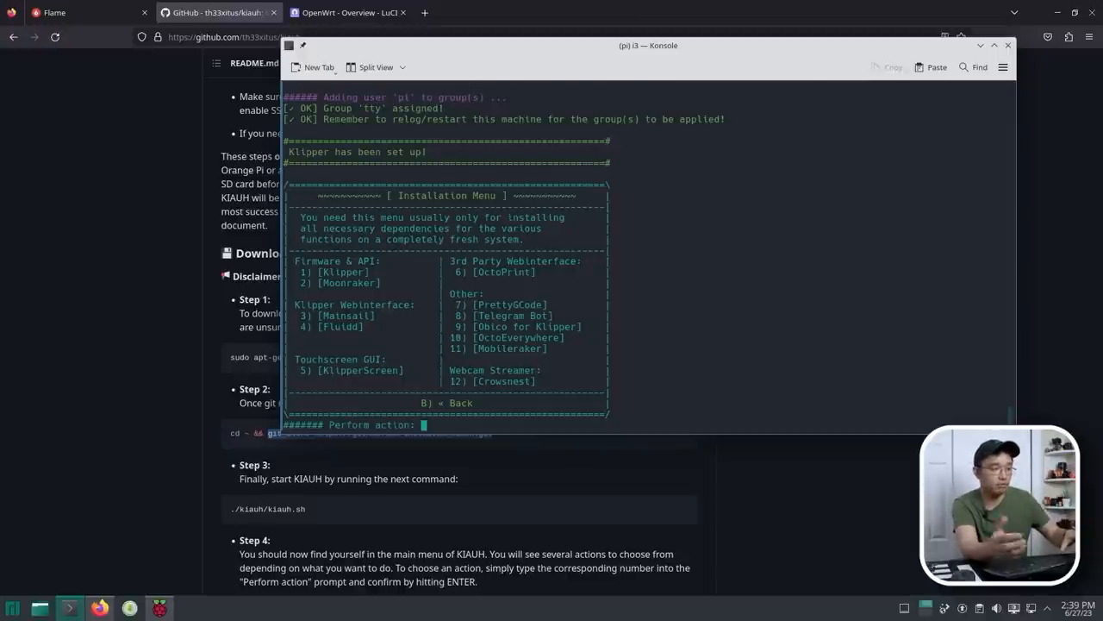
# Select Fluidd (4), decline proceeding without Moonraker, and install Moonraker instead.
pyautogui.write('4')
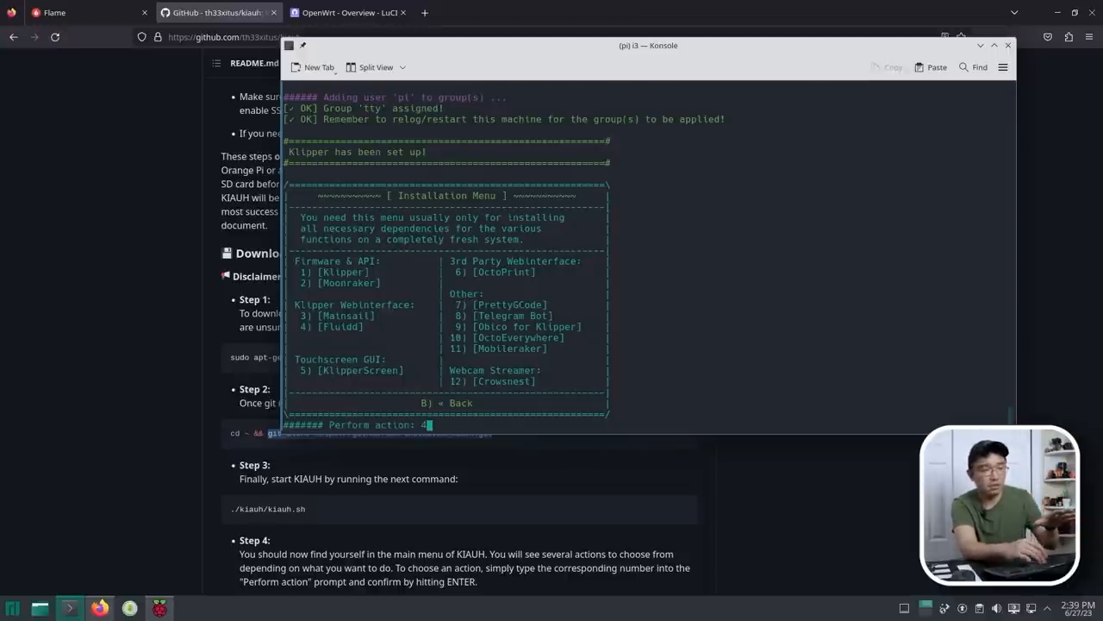
pyautogui.press('Return')
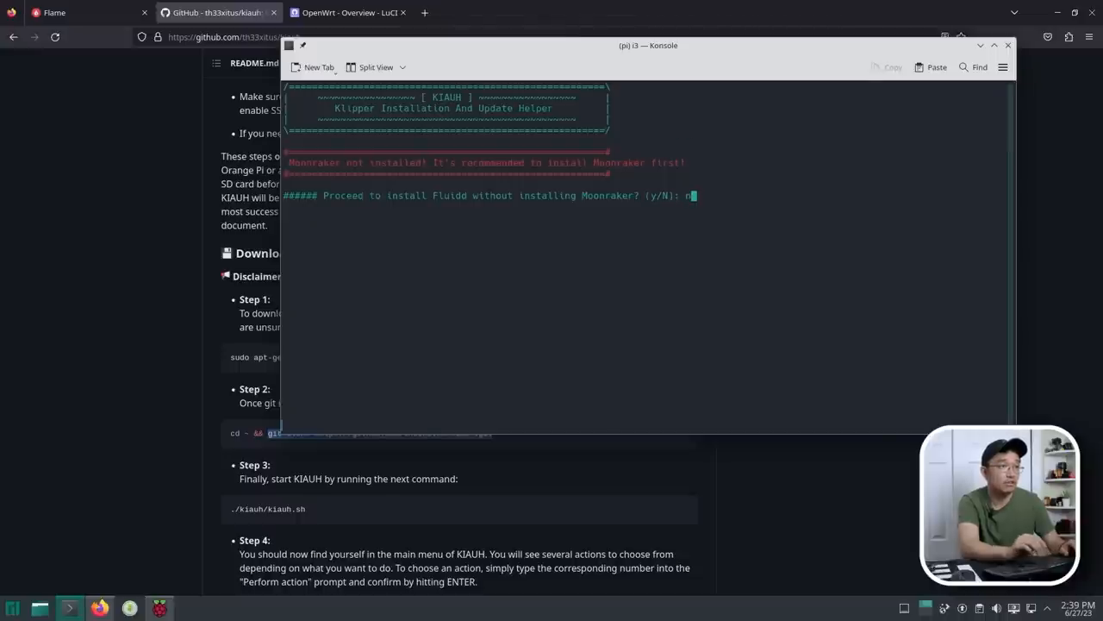
pyautogui.press('Return')
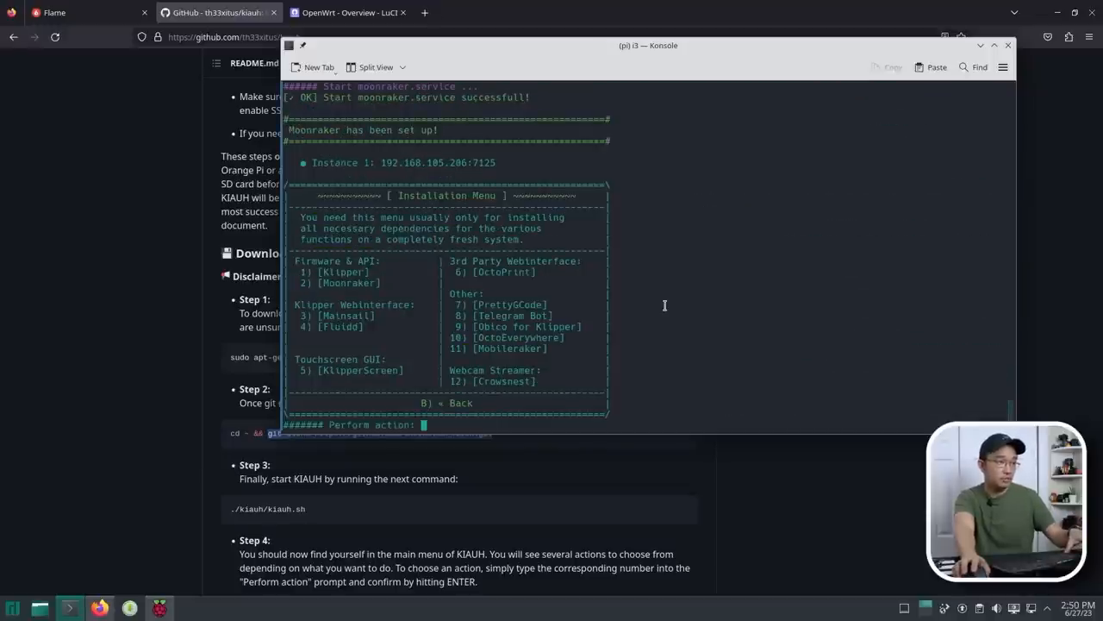
# Install Fluidd via option 4 and answer y to download the recommended macros.
pyautogui.write('4')
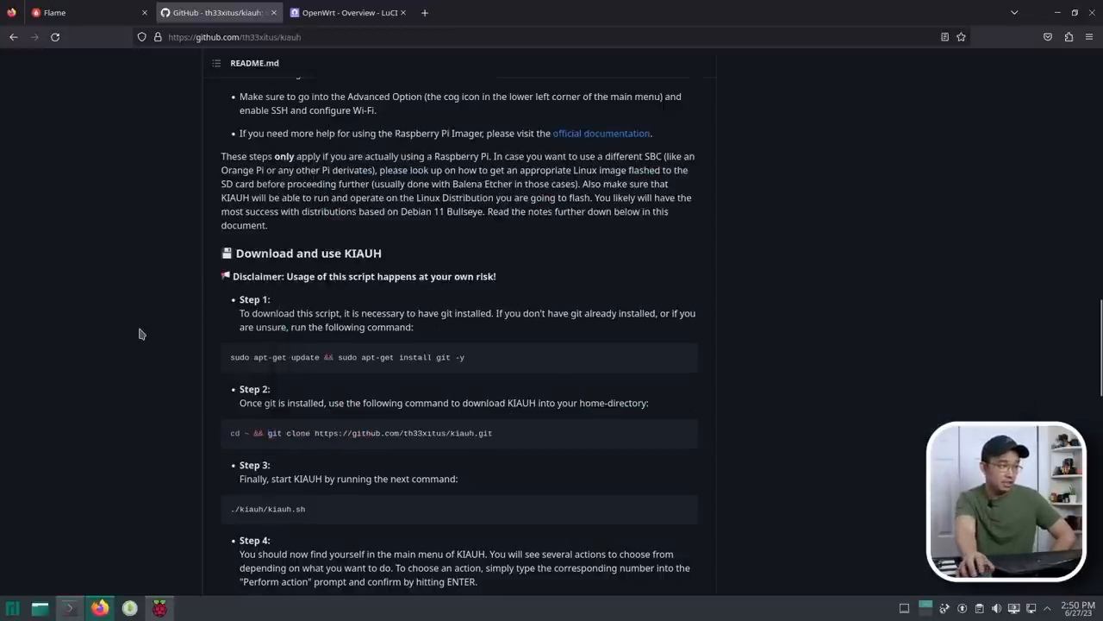
pyautogui.scroll(-3)
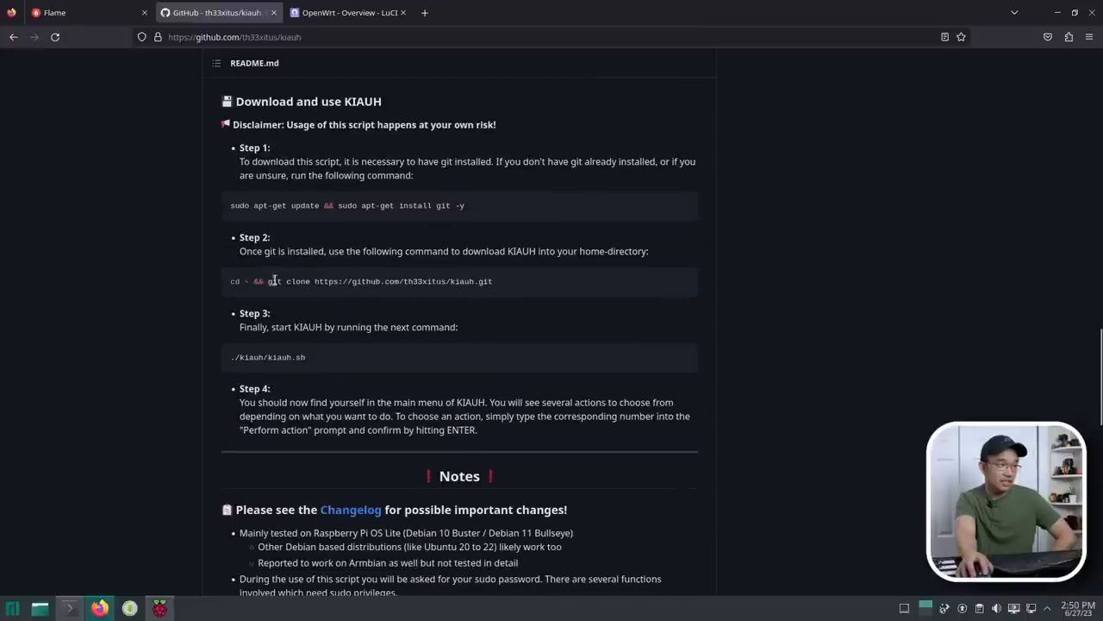
pyautogui.moveTo(376, 385)
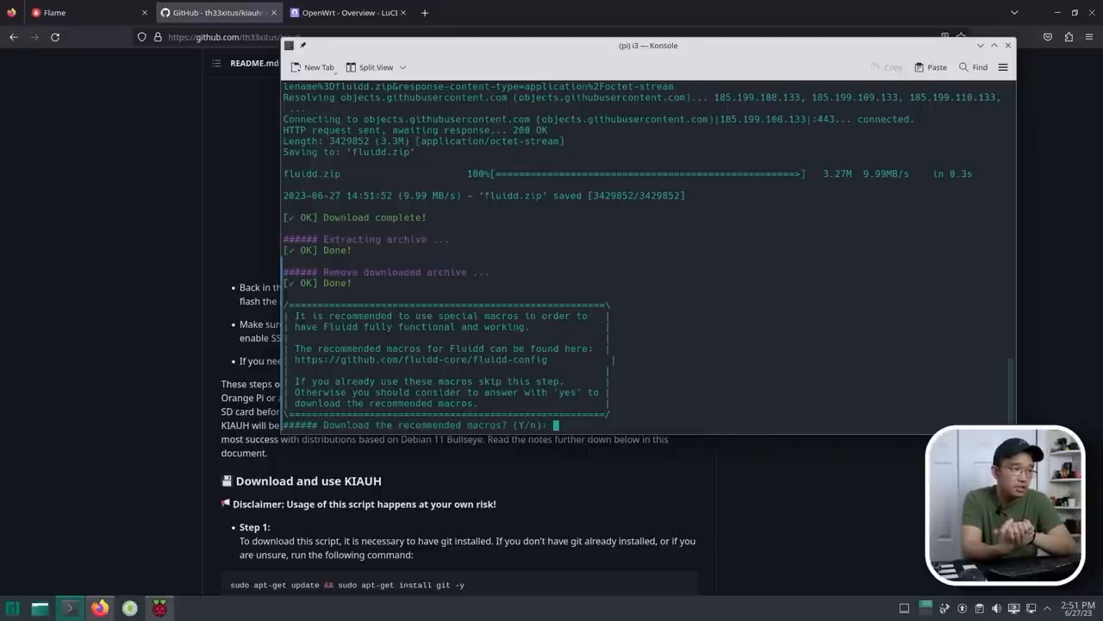
pyautogui.write('y')
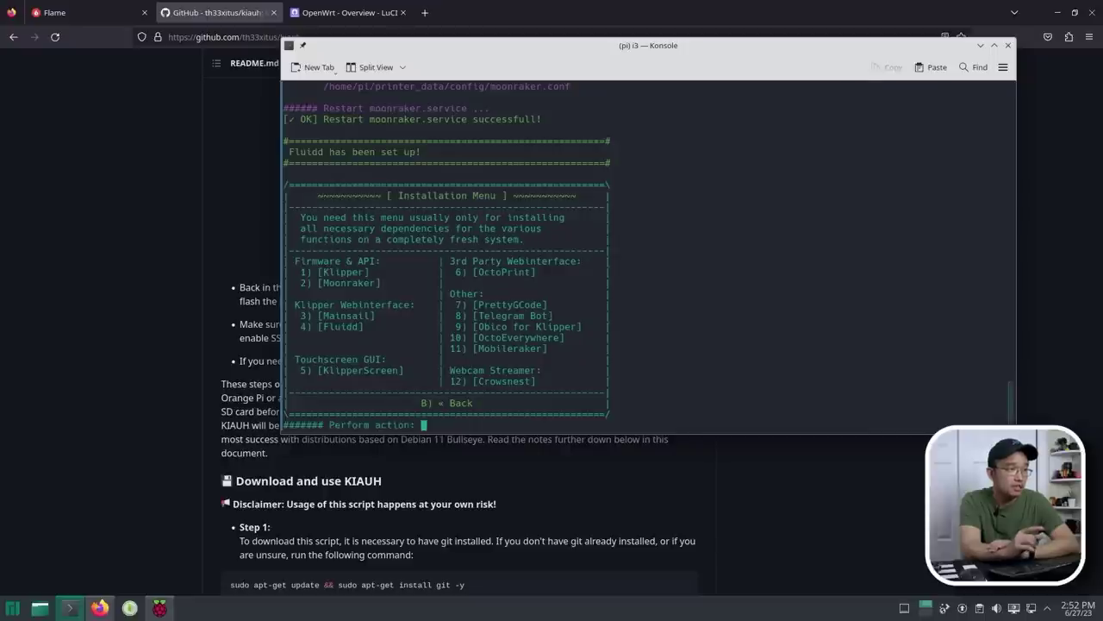
# From KIAUH's Advanced menu, build Klipper firmware for the Atmega AVR atmega2560 processor.
pyautogui.write('b')
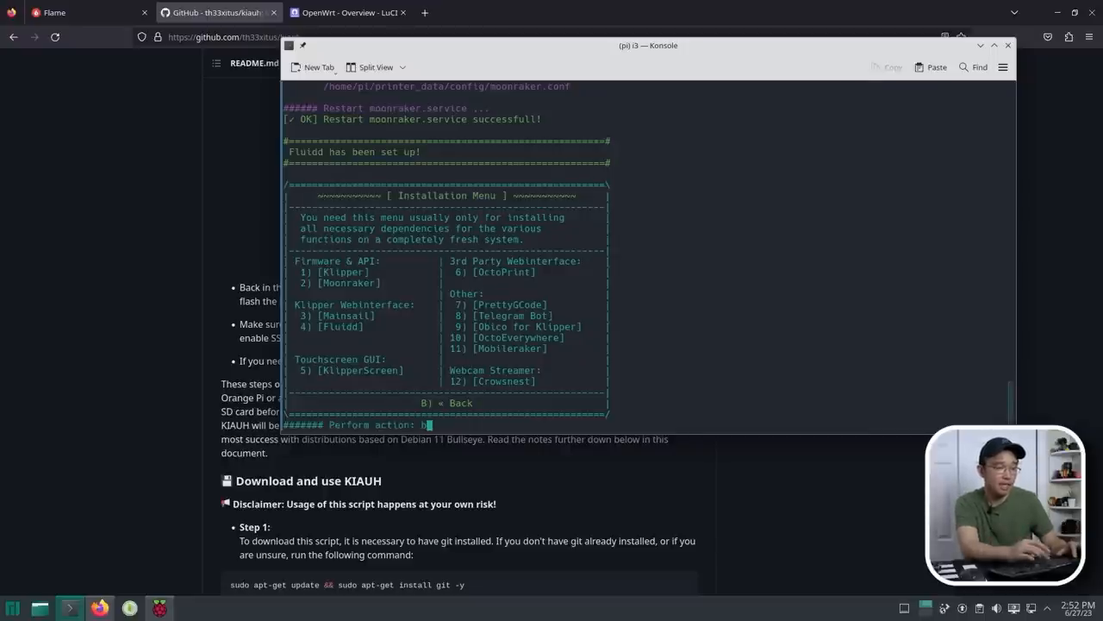
pyautogui.press('Return')
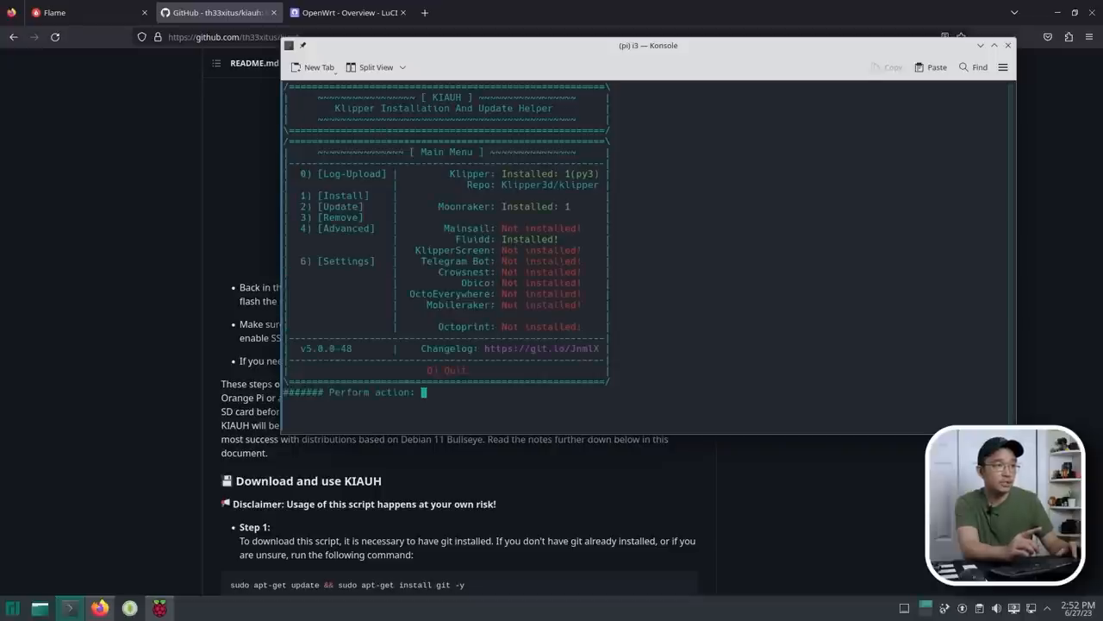
pyautogui.write('4')
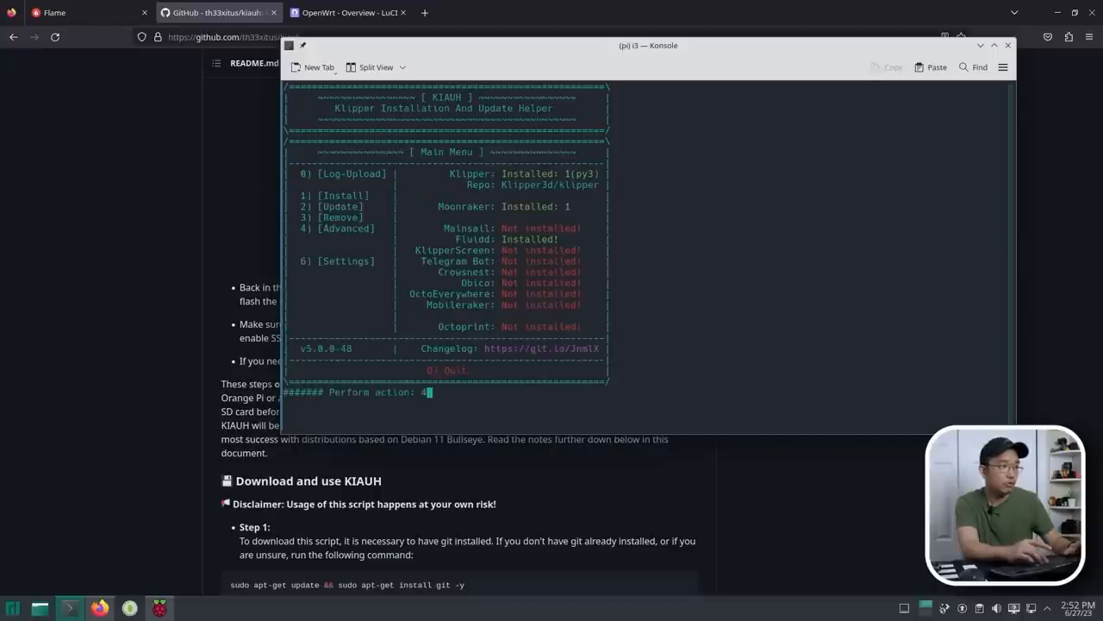
pyautogui.press('Return')
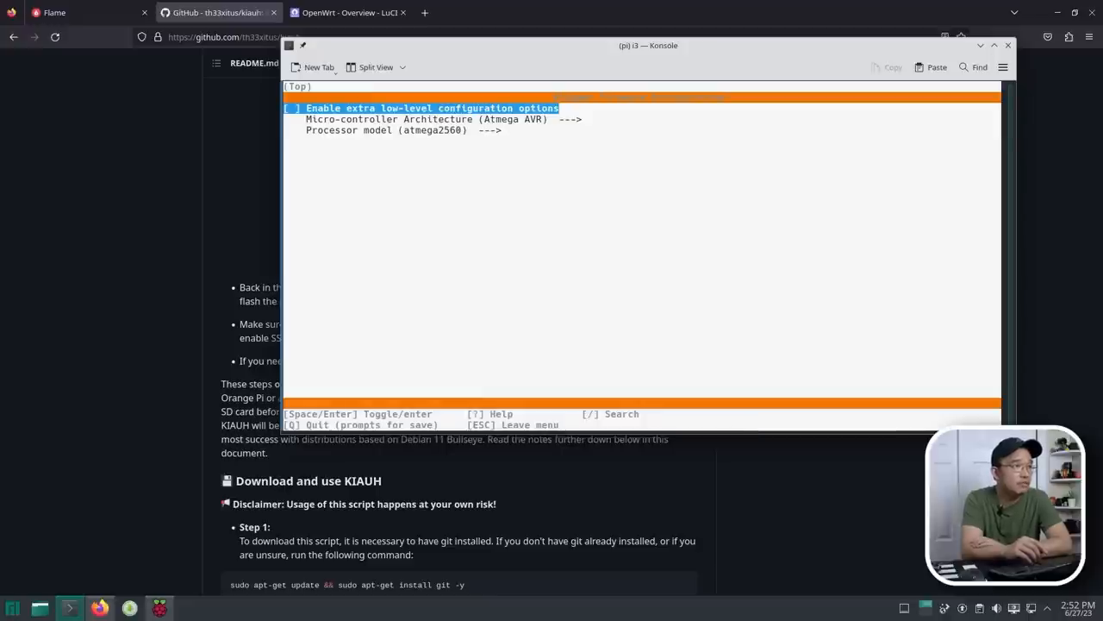
pyautogui.press('Down')
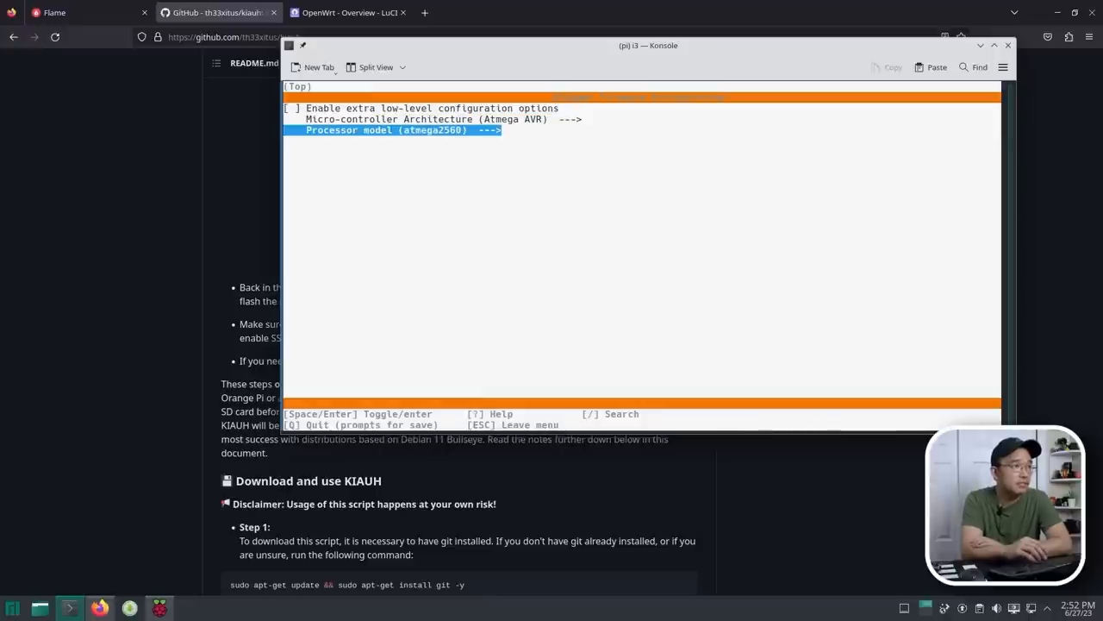
pyautogui.press('Return')
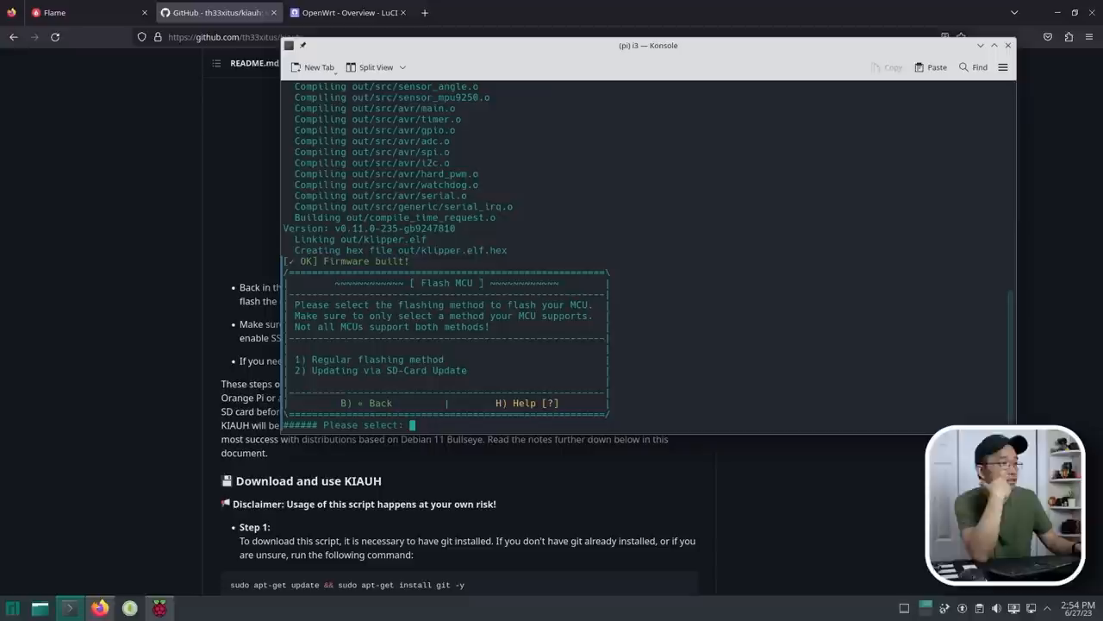
# Flash the firmware using regular flashing over USB to MCU 1.
pyautogui.write('1')
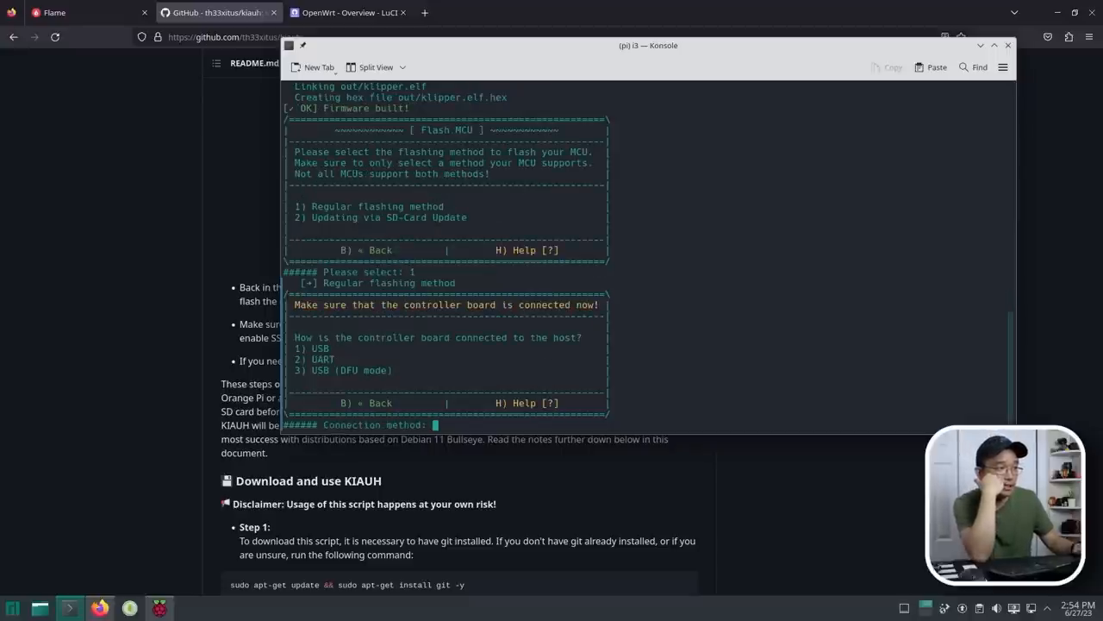
pyautogui.write('1')
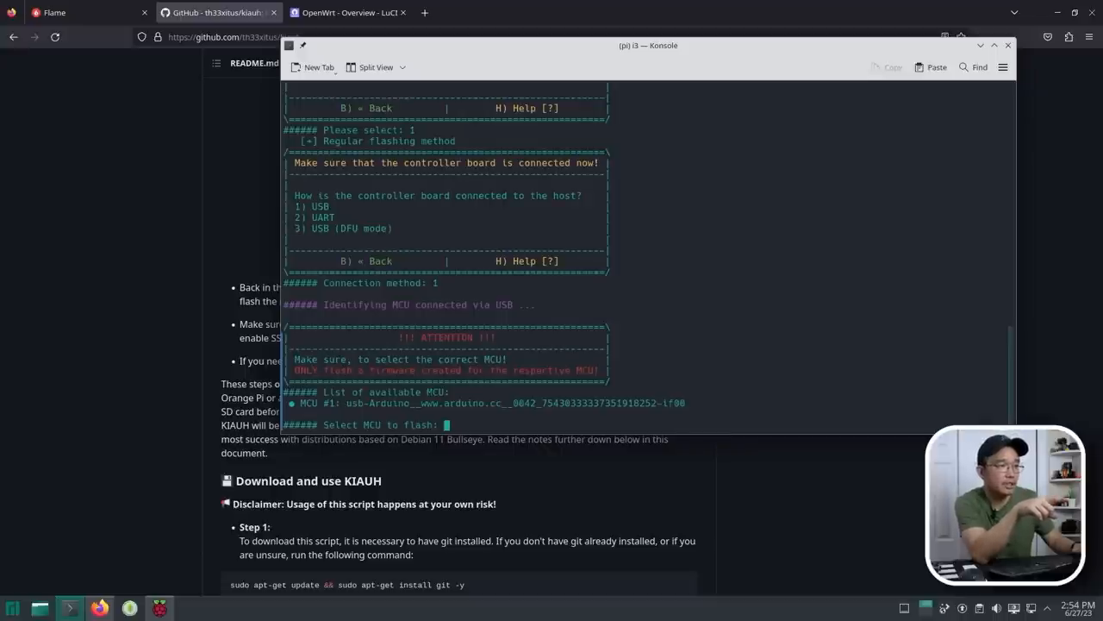
pyautogui.write('1')
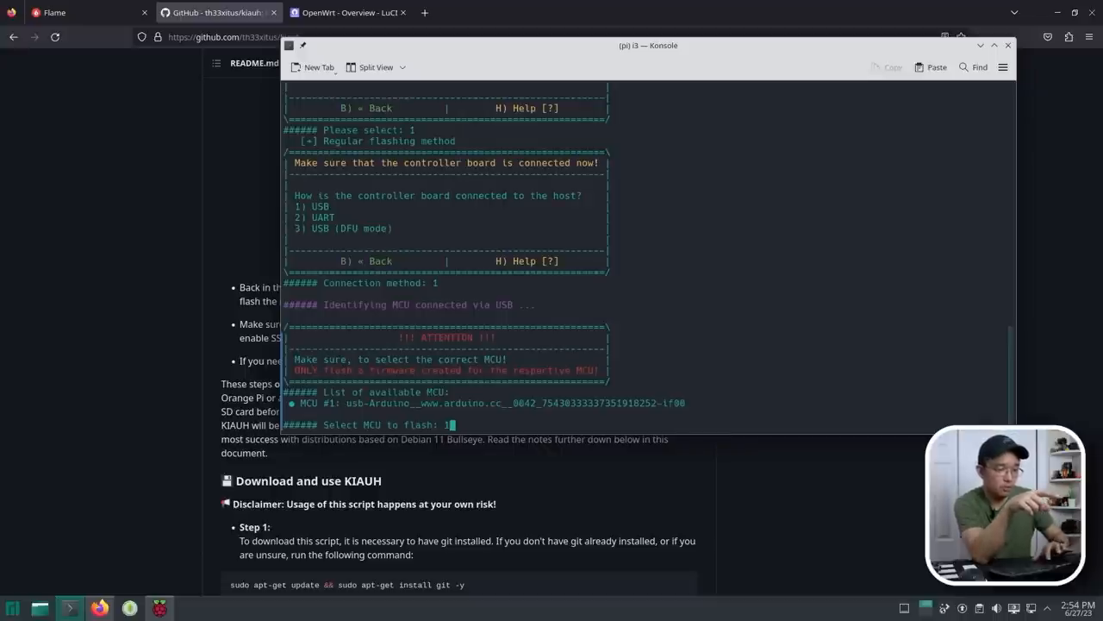
pyautogui.press('Return')
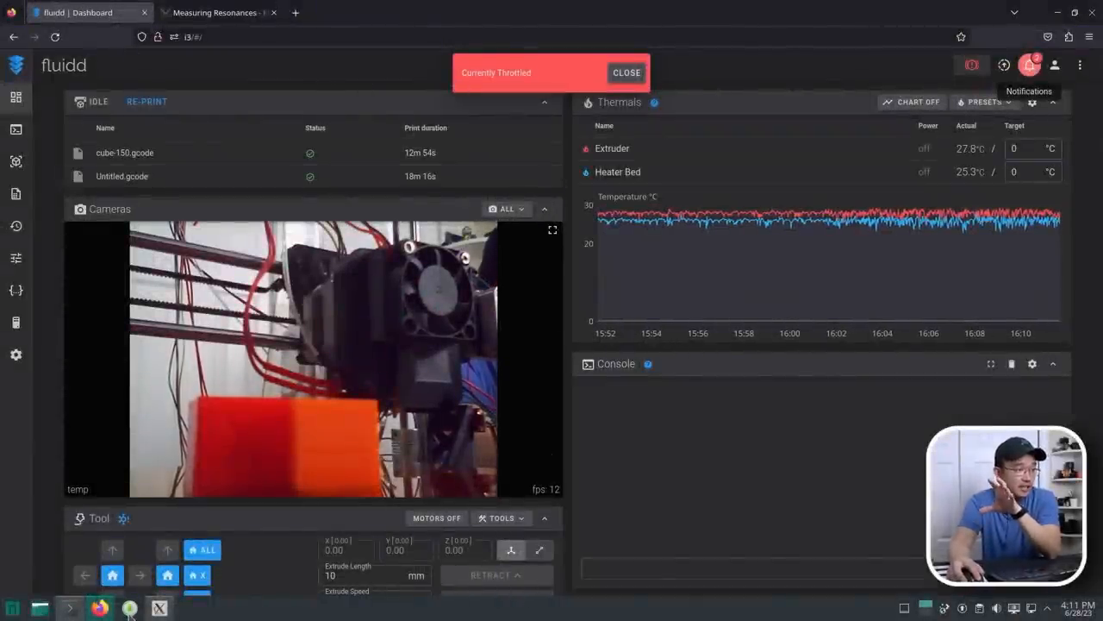
# Bring Konsole to the front via its taskbar icon to view KIAUH's exit and the Pi reboot.
pyautogui.click(68, 608)
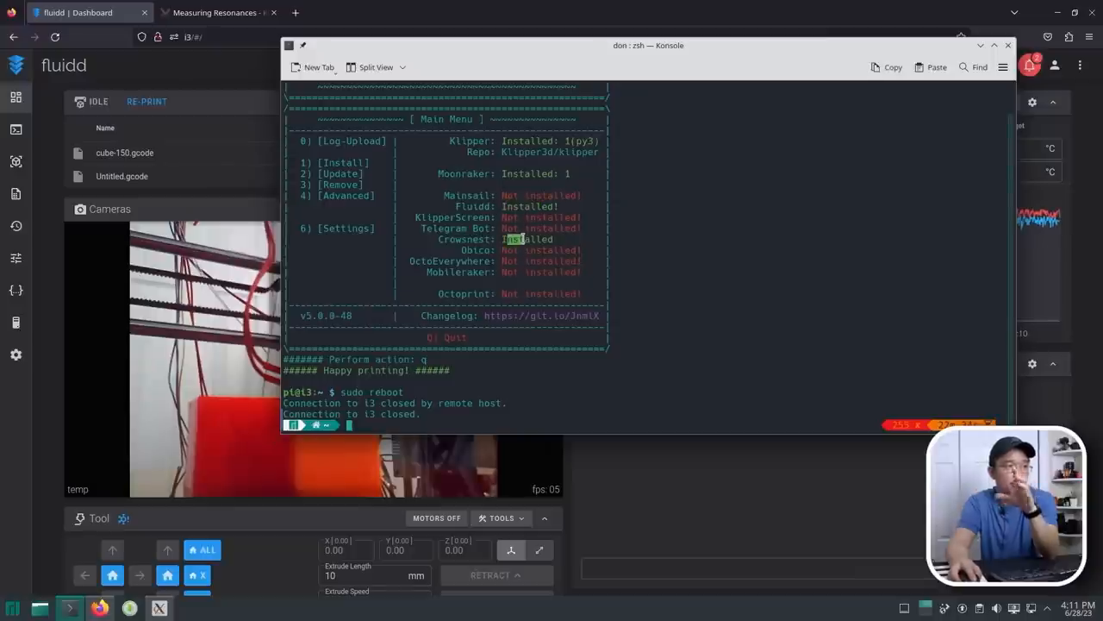
pyautogui.moveTo(506, 275)
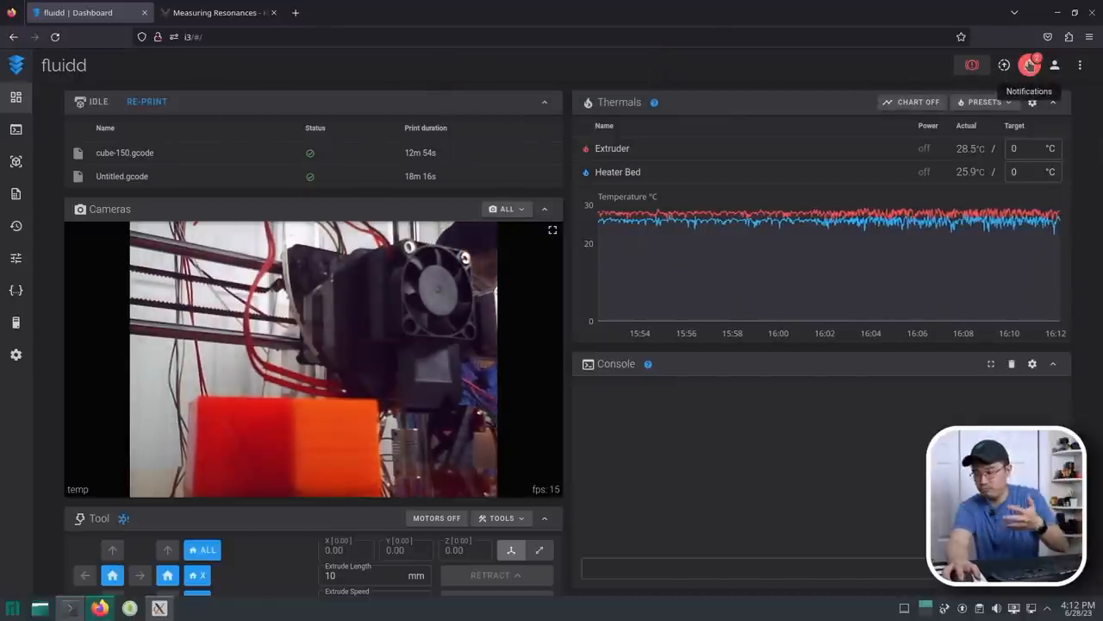
pyautogui.click(1028, 64)
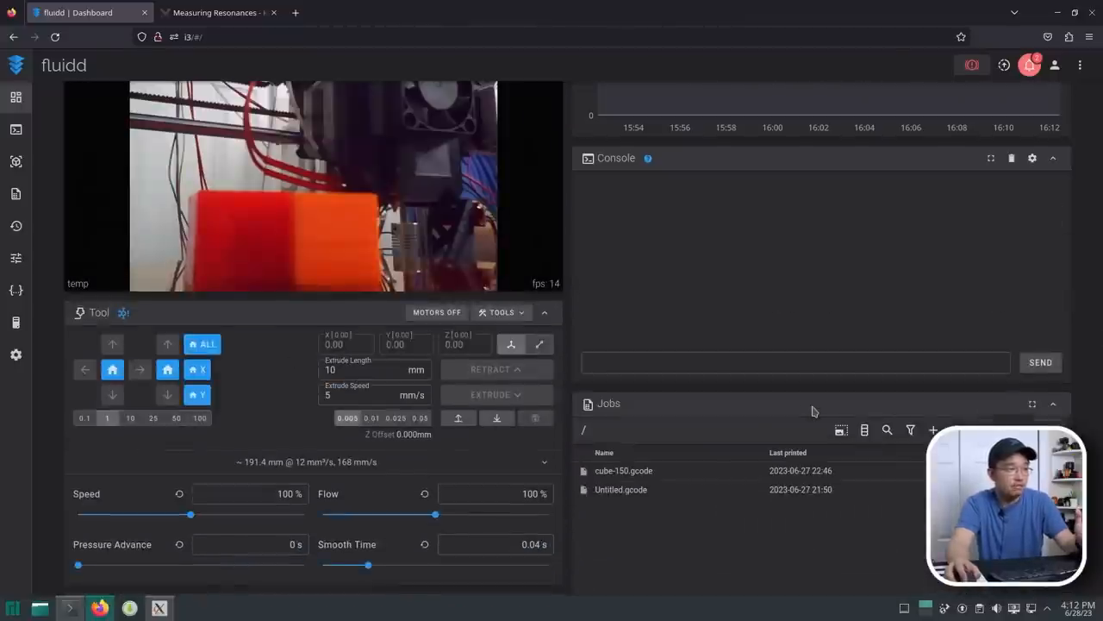
pyautogui.scroll(-3)
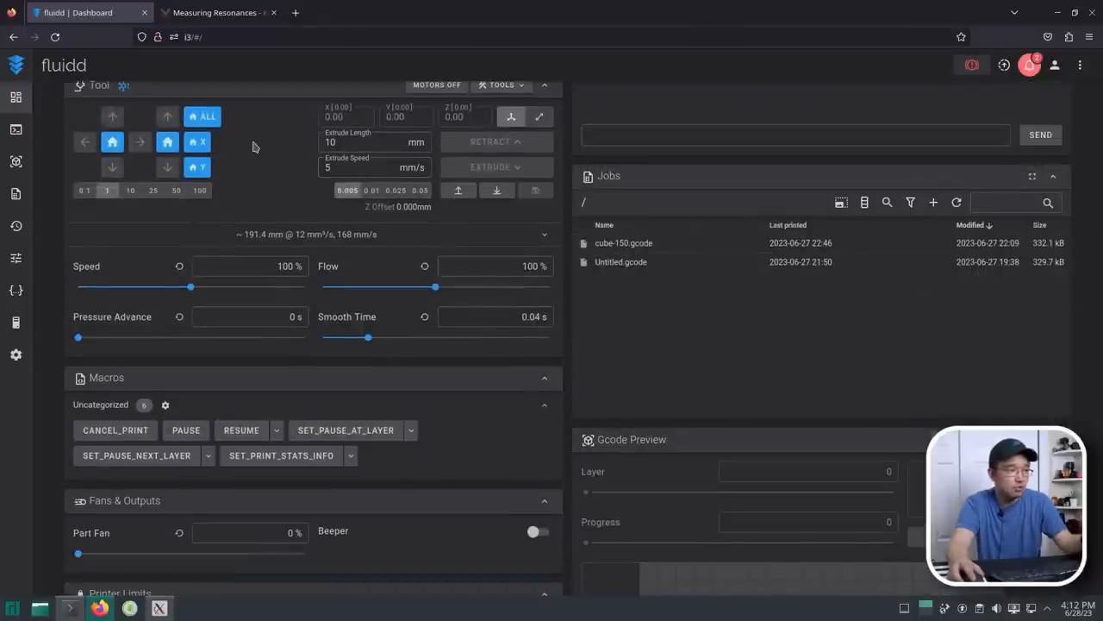
pyautogui.scroll(-3)
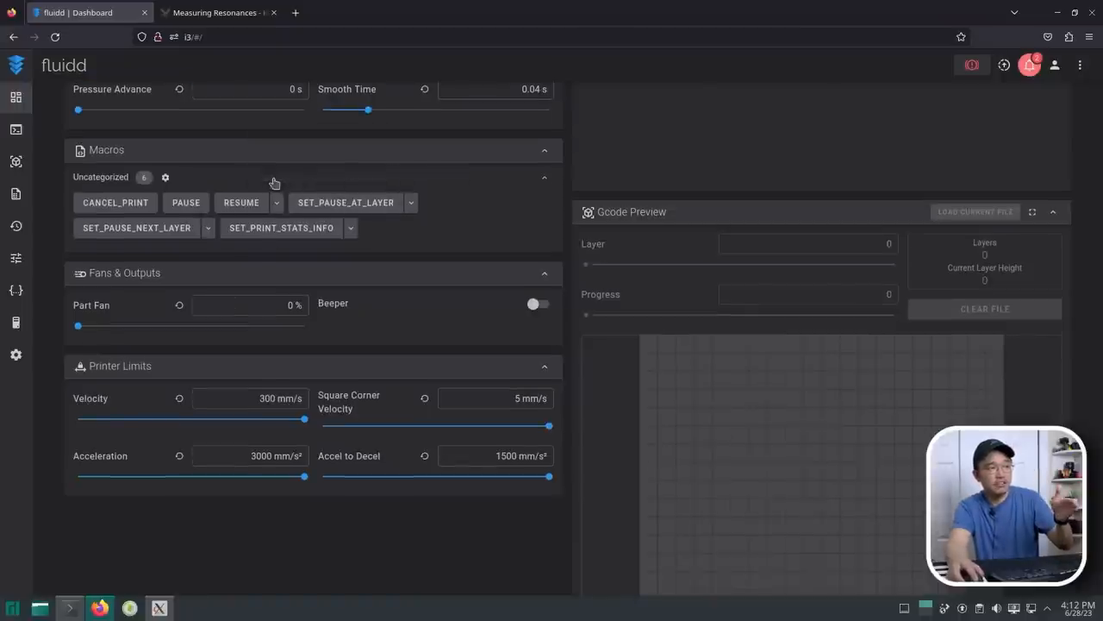
pyautogui.moveTo(257, 185)
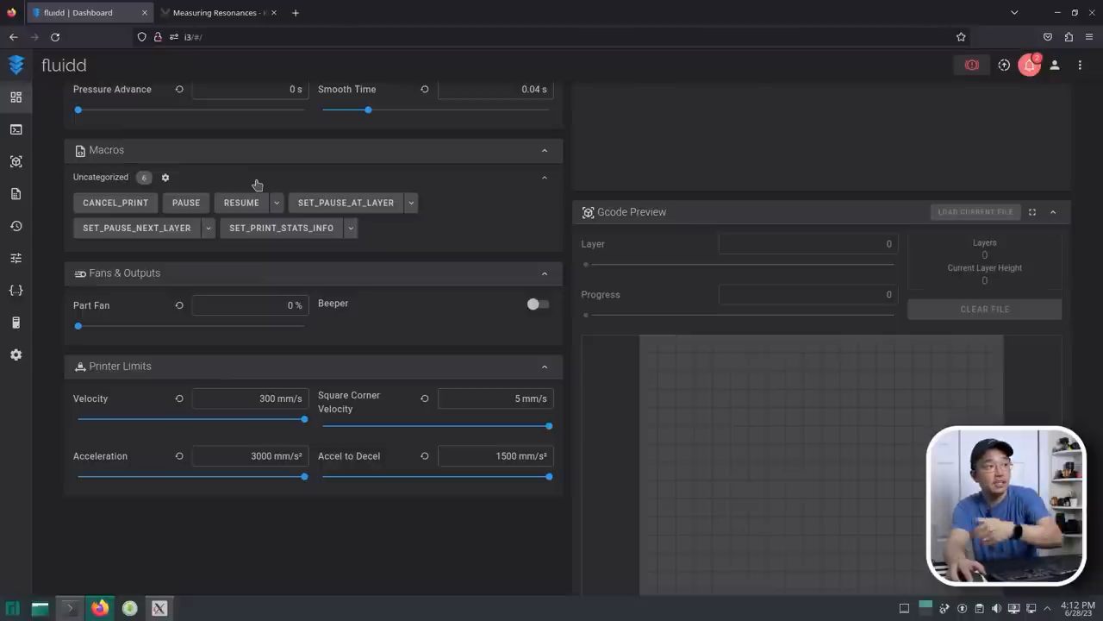
pyautogui.moveTo(138, 133)
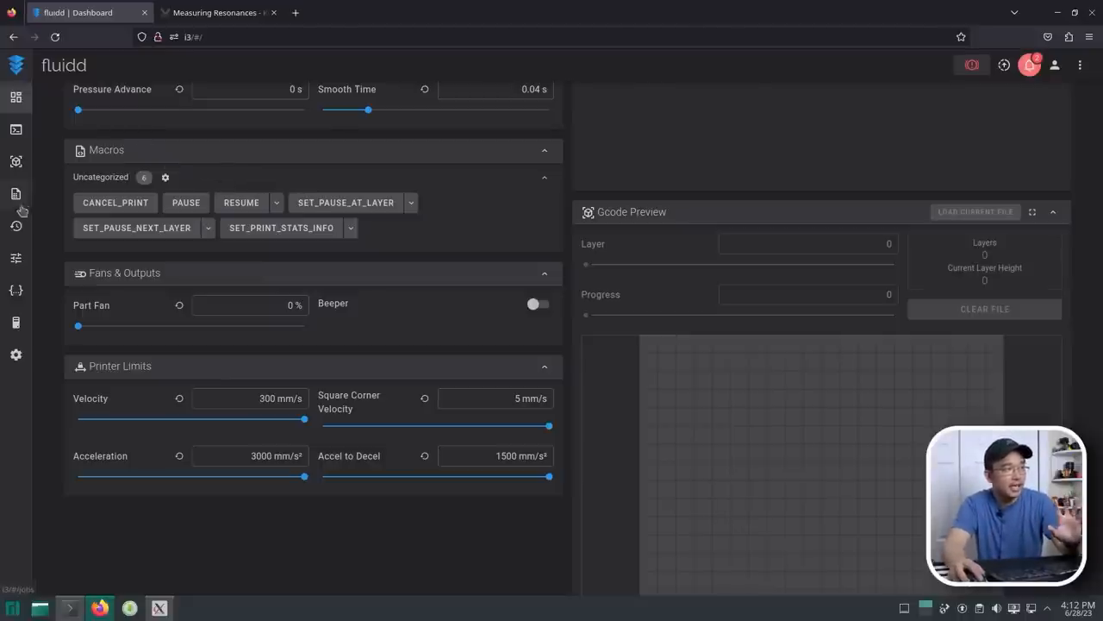
# Open printer.cfg, read the Klipper stepper documentation, then return to the Fluidd editor.
pyautogui.click(16, 289)
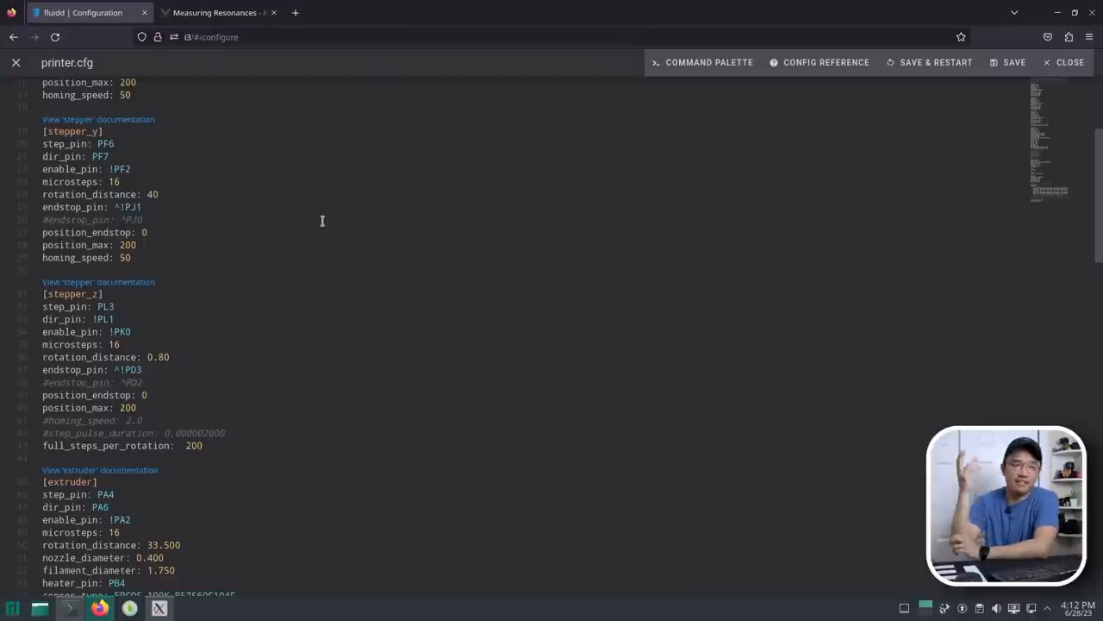
pyautogui.moveTo(296, 207)
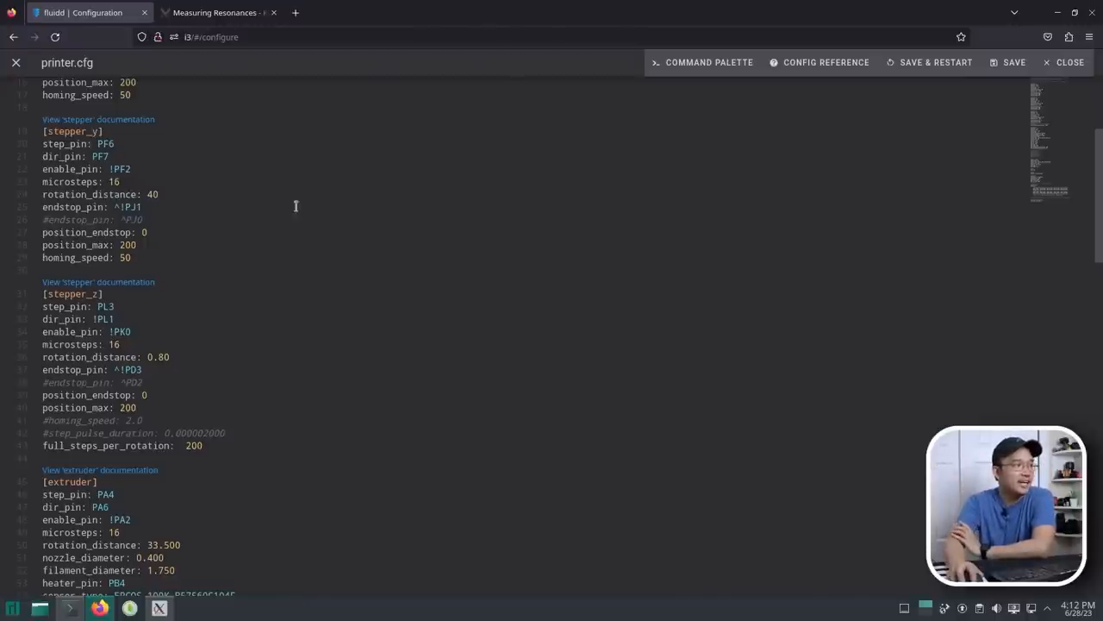
pyautogui.scroll(3)
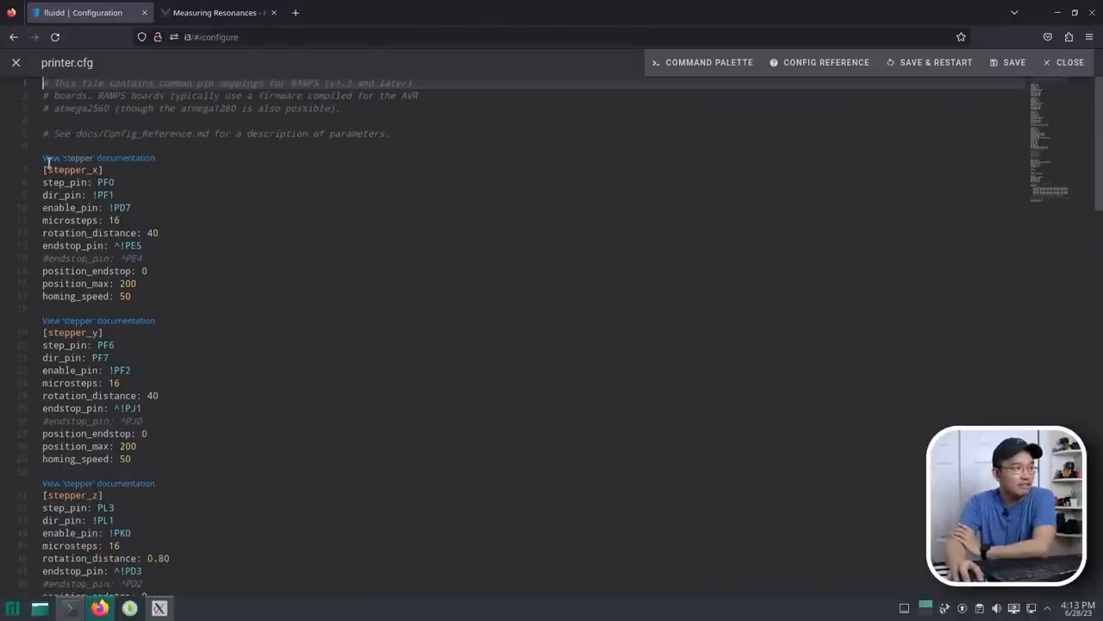
pyautogui.click(98, 157)
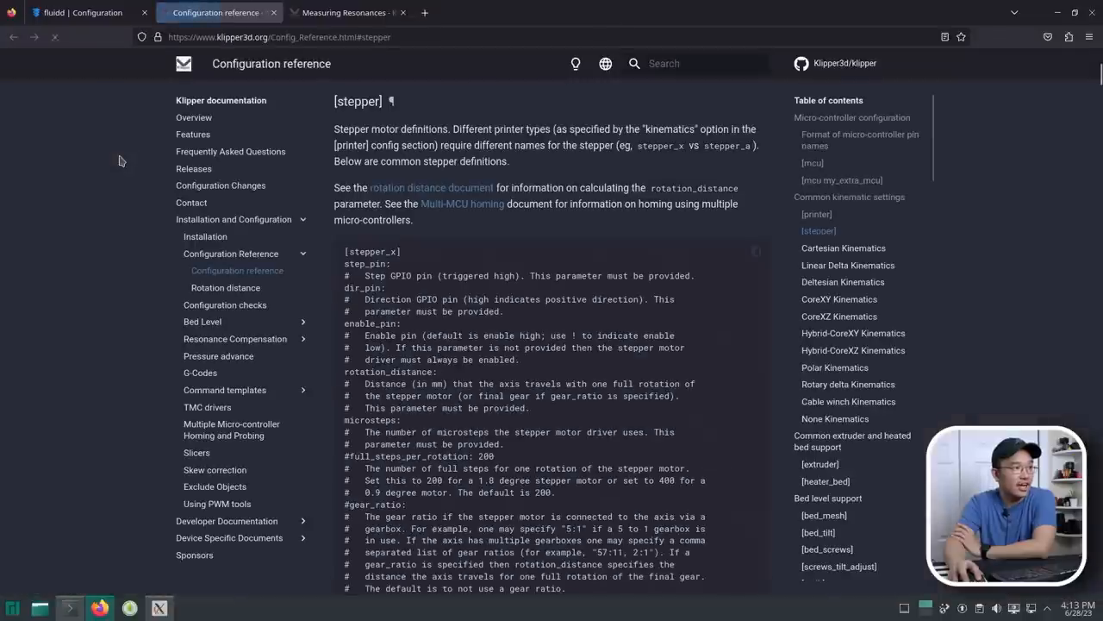
pyautogui.scroll(-3)
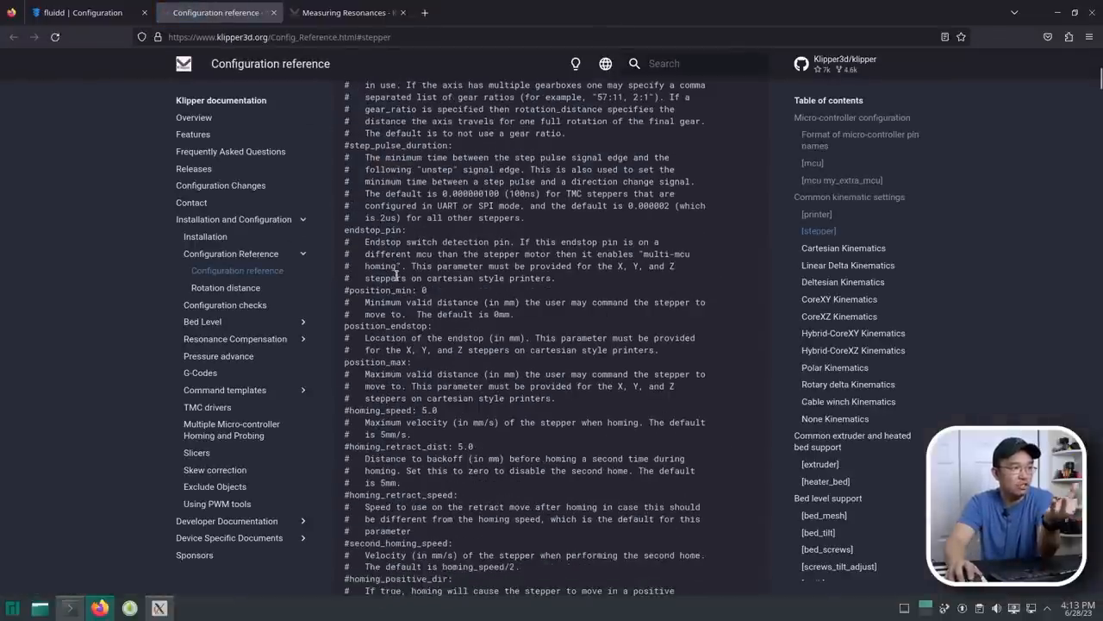
pyautogui.scroll(3)
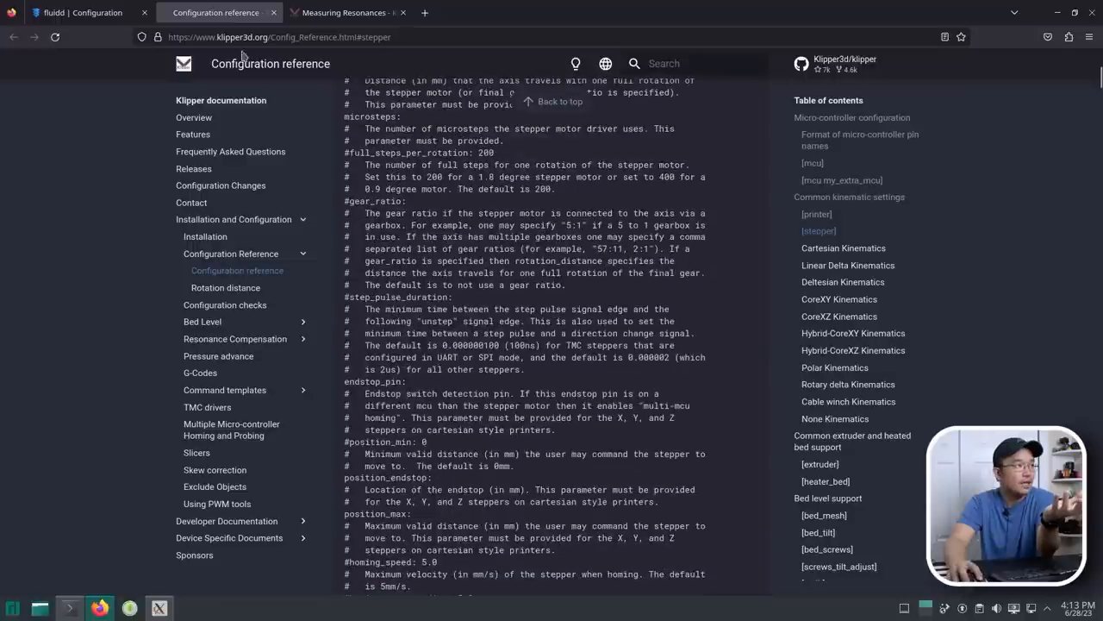
pyautogui.click(82, 12)
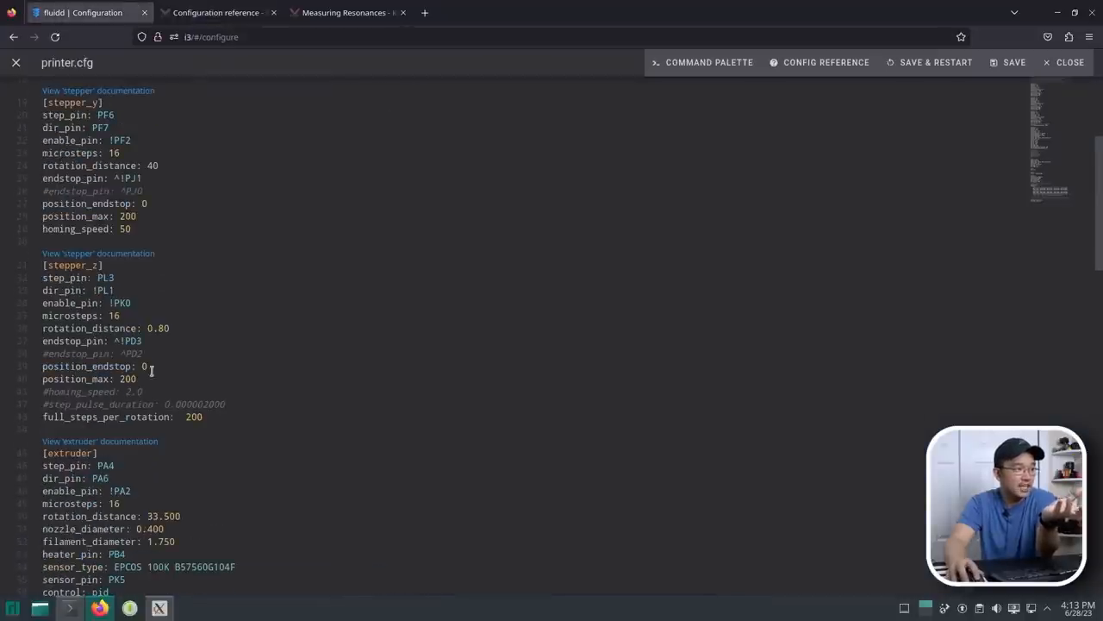
pyautogui.click(218, 13)
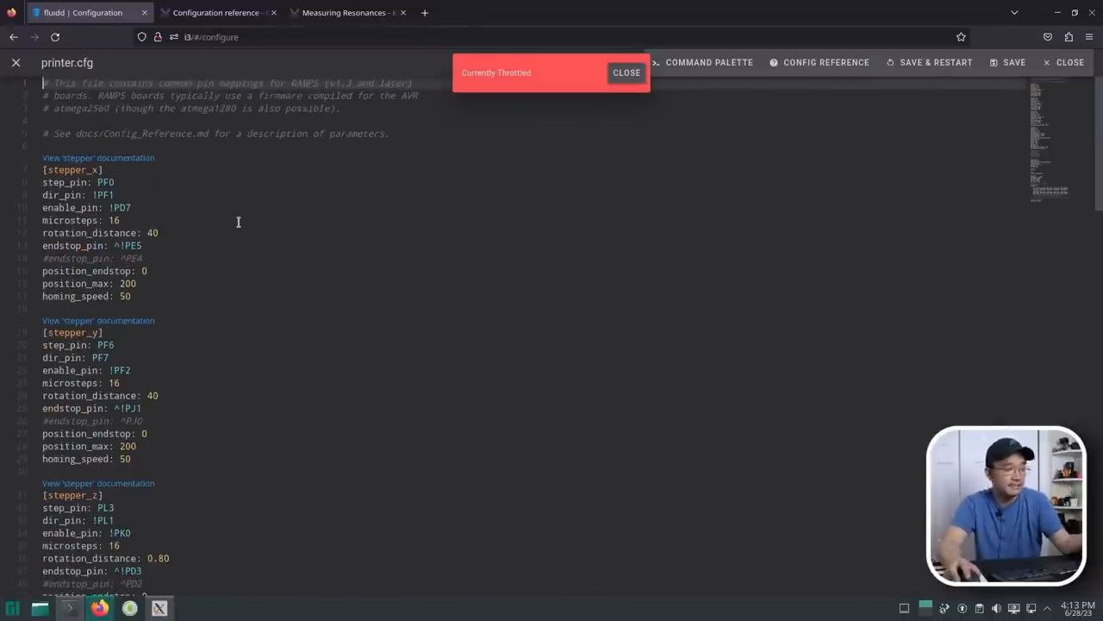
pyautogui.scroll(-3)
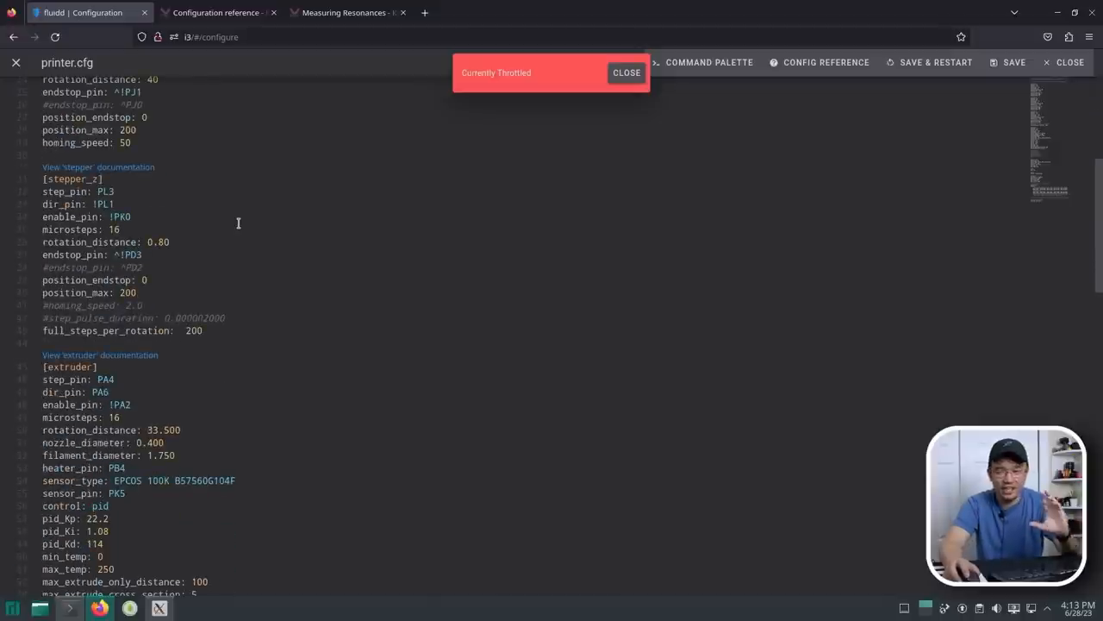
pyautogui.scroll(-3)
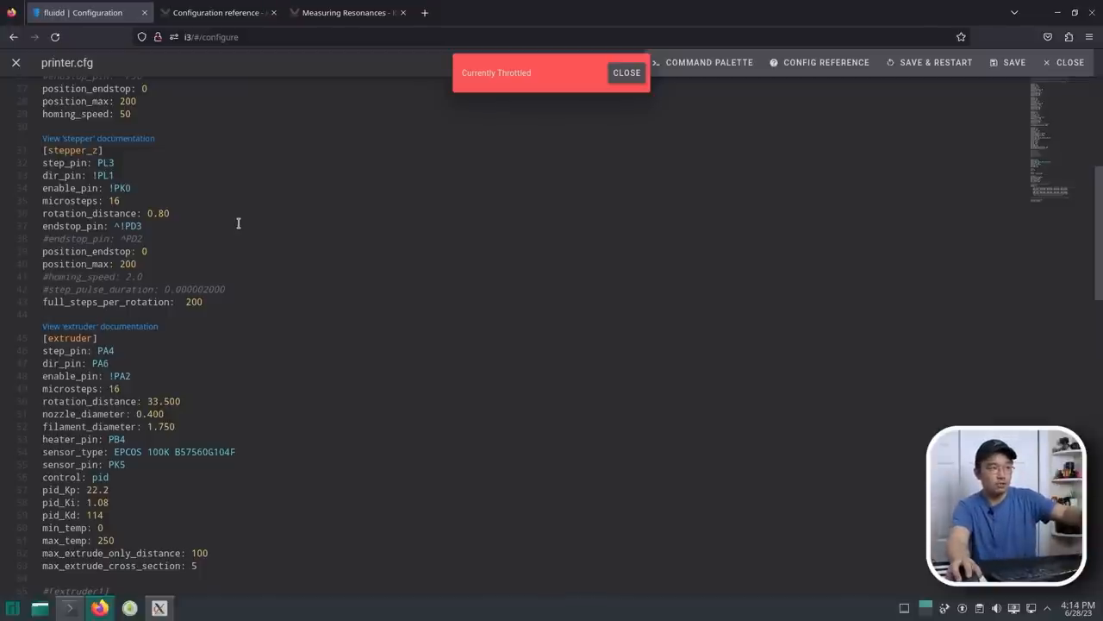
pyautogui.scroll(-3)
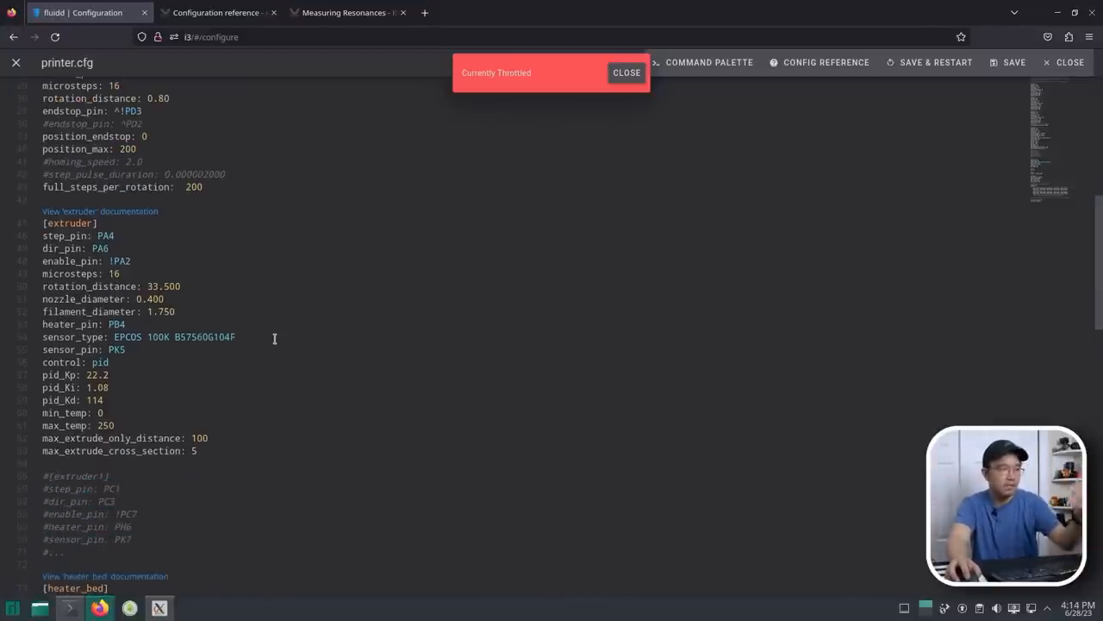
pyautogui.scroll(-3)
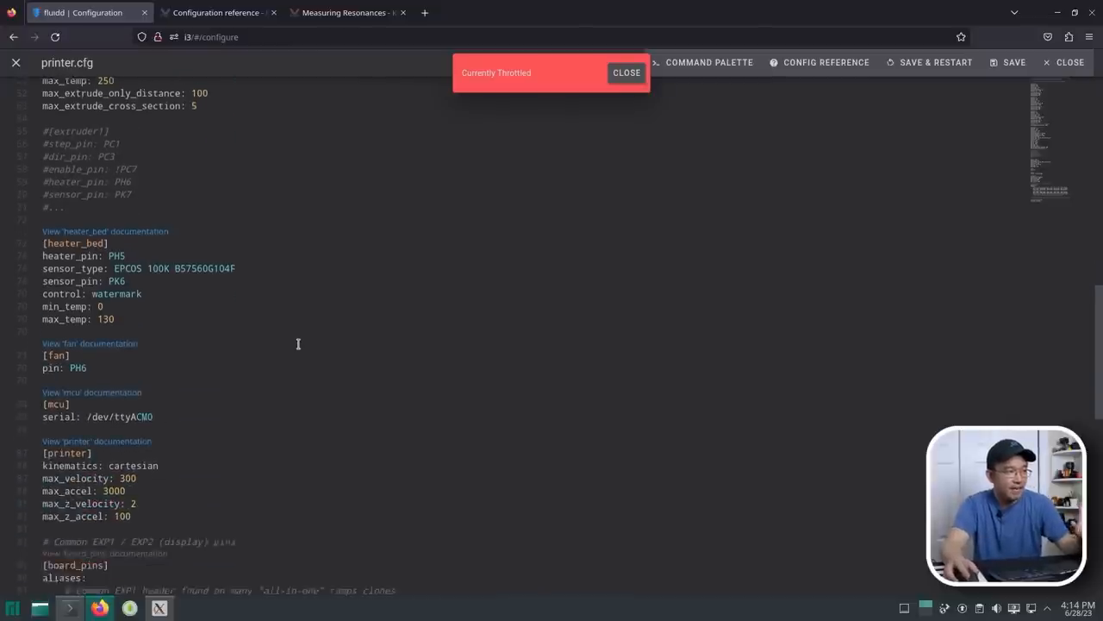
pyautogui.scroll(-3)
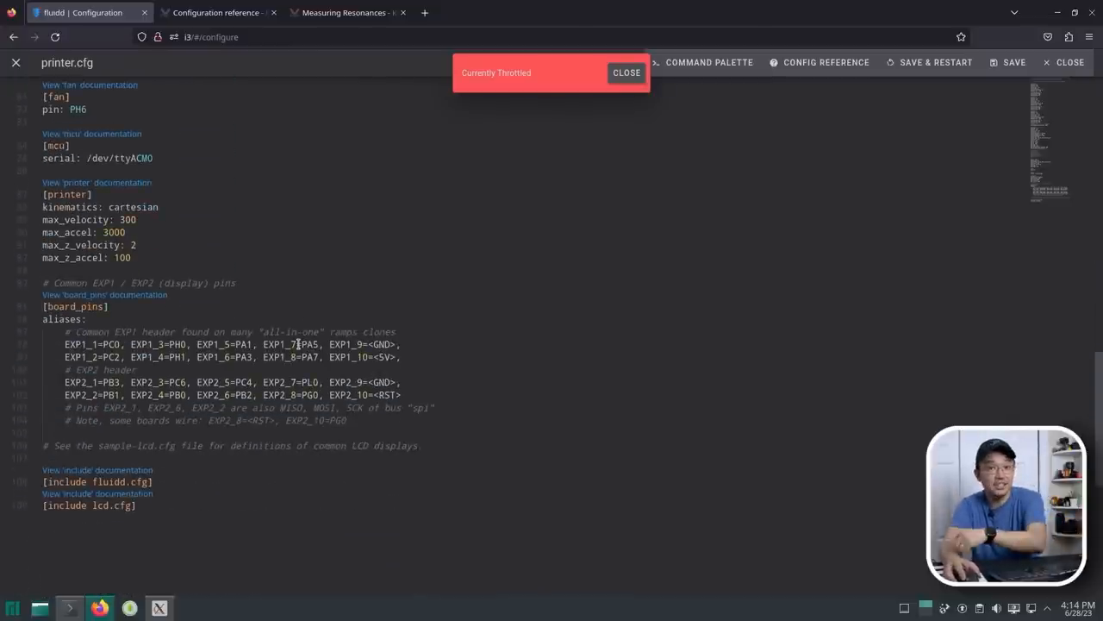
pyautogui.scroll(-3)
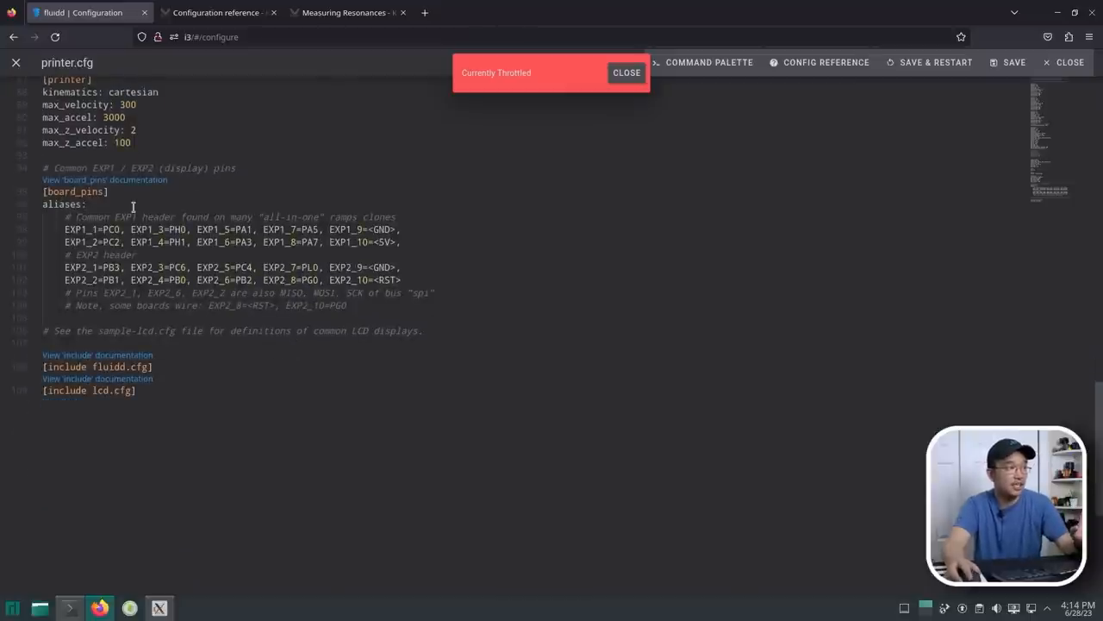
pyautogui.scroll(3)
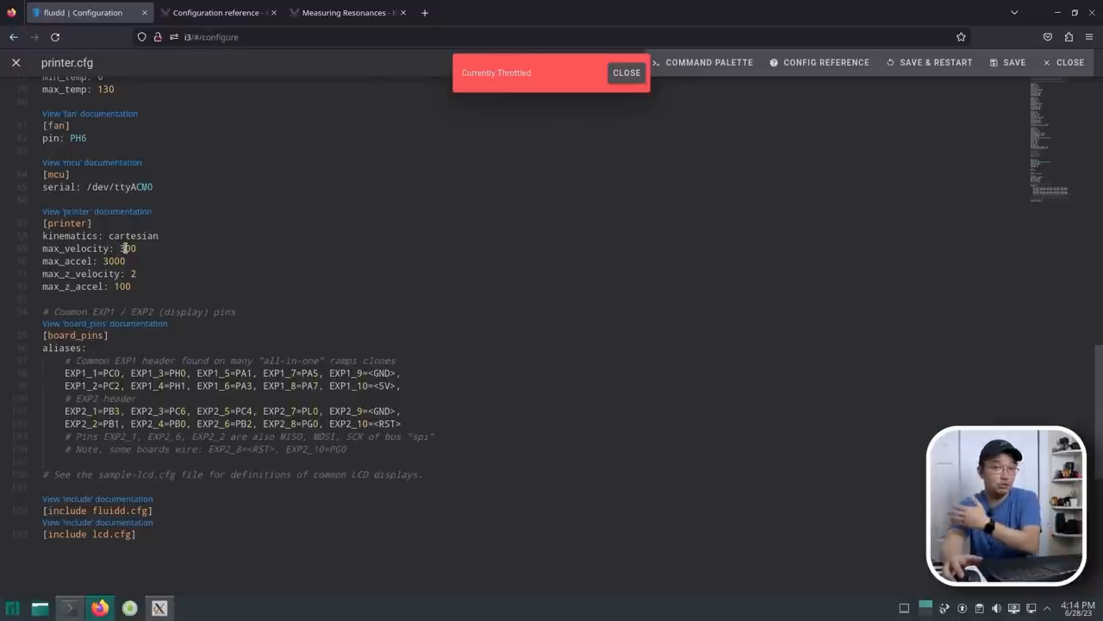
pyautogui.scroll(3)
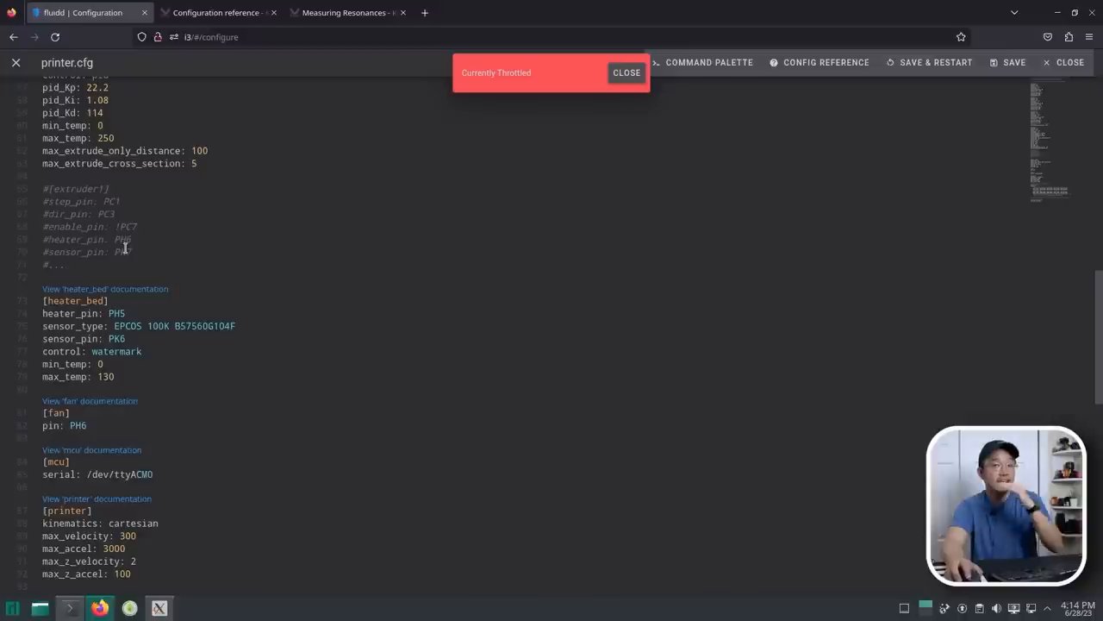
pyautogui.scroll(3)
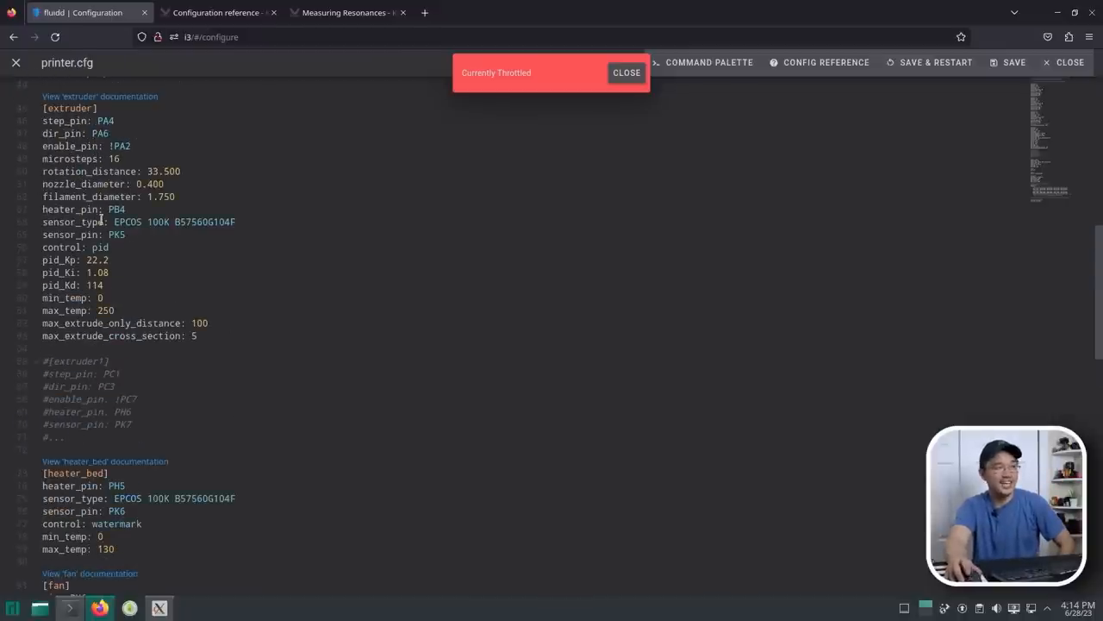